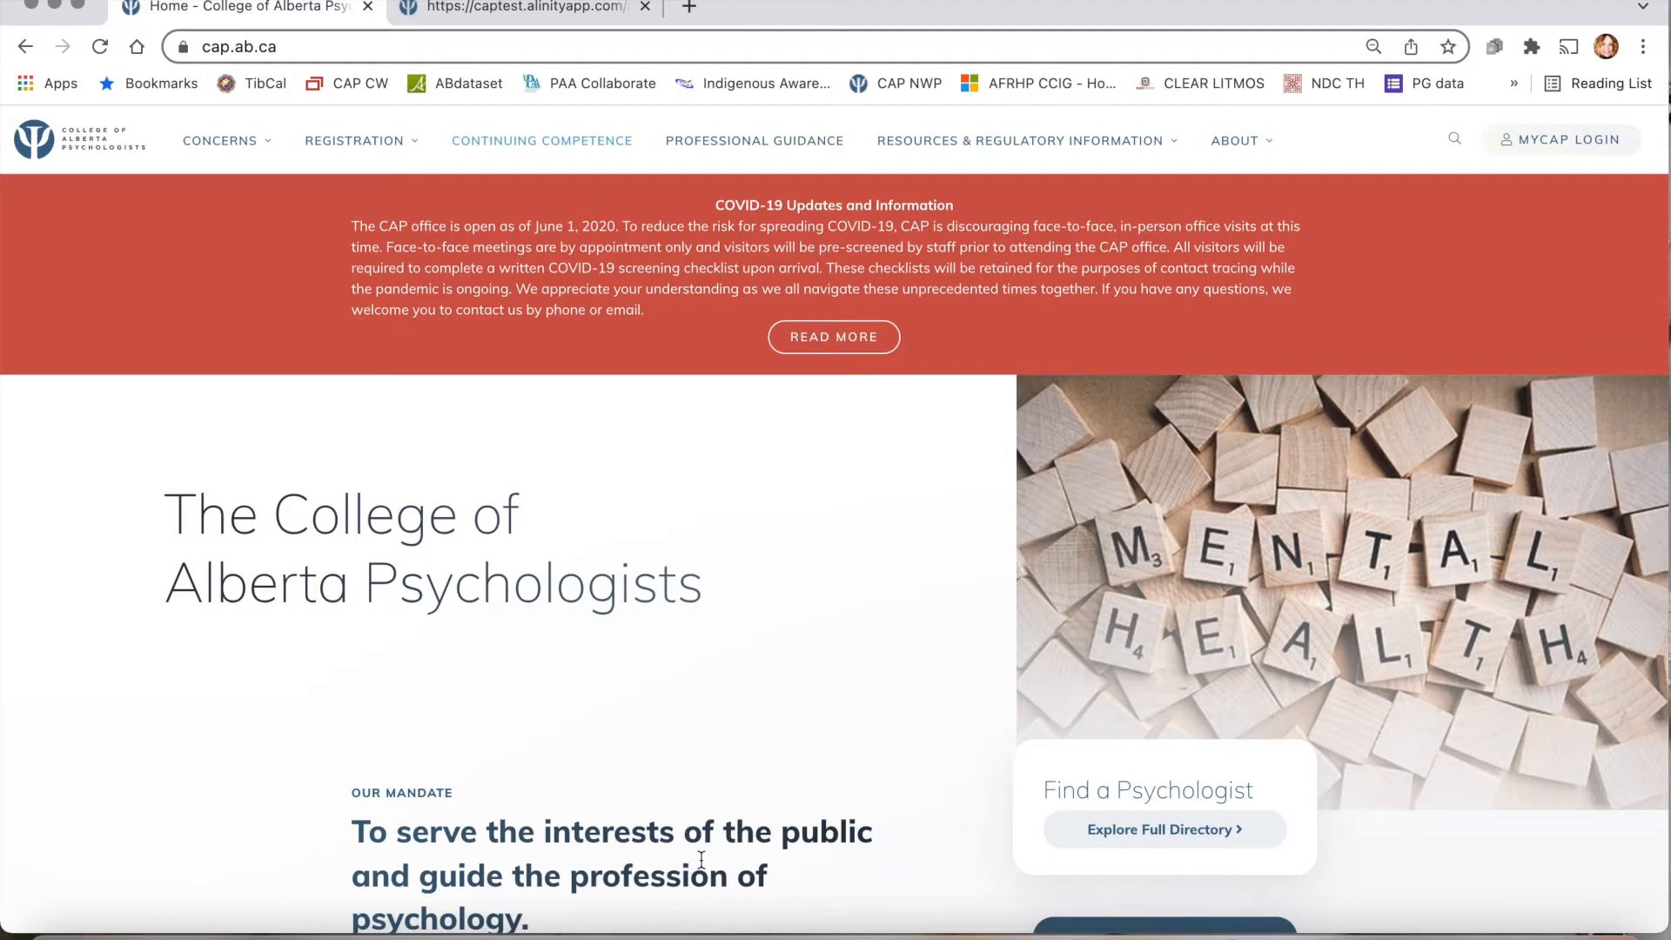
mouse_move(1201, 456)
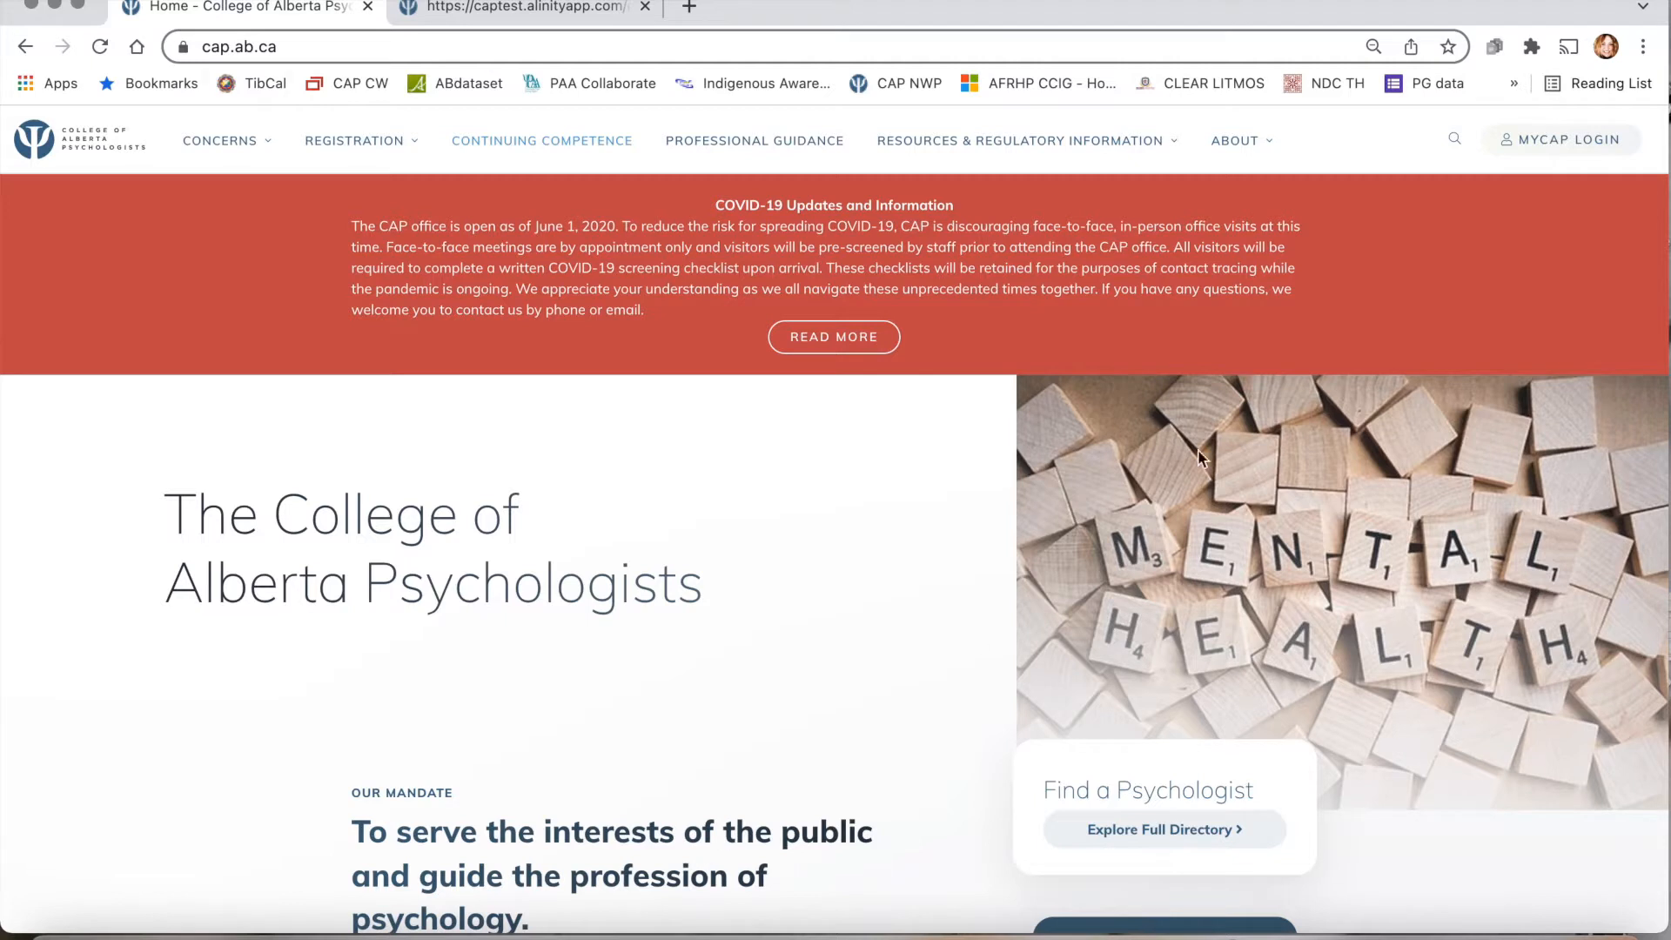
mouse_move(1561, 139)
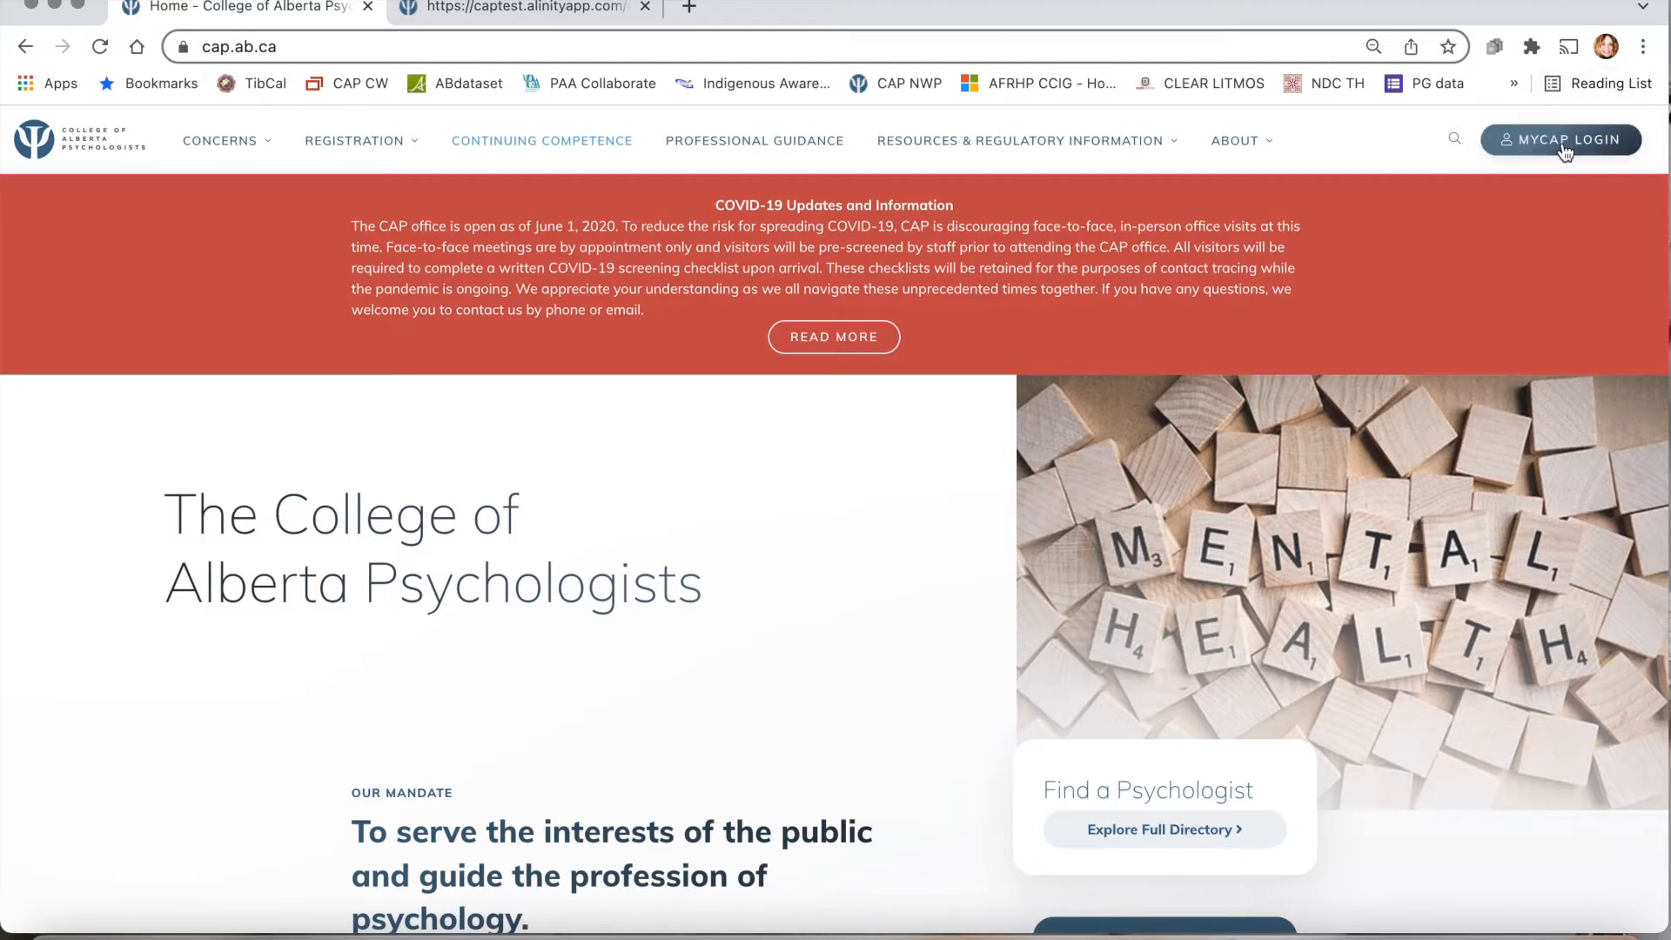
Go to the MyCAP member login page from the College of Alberta Psychologists site header
left_click(1559, 140)
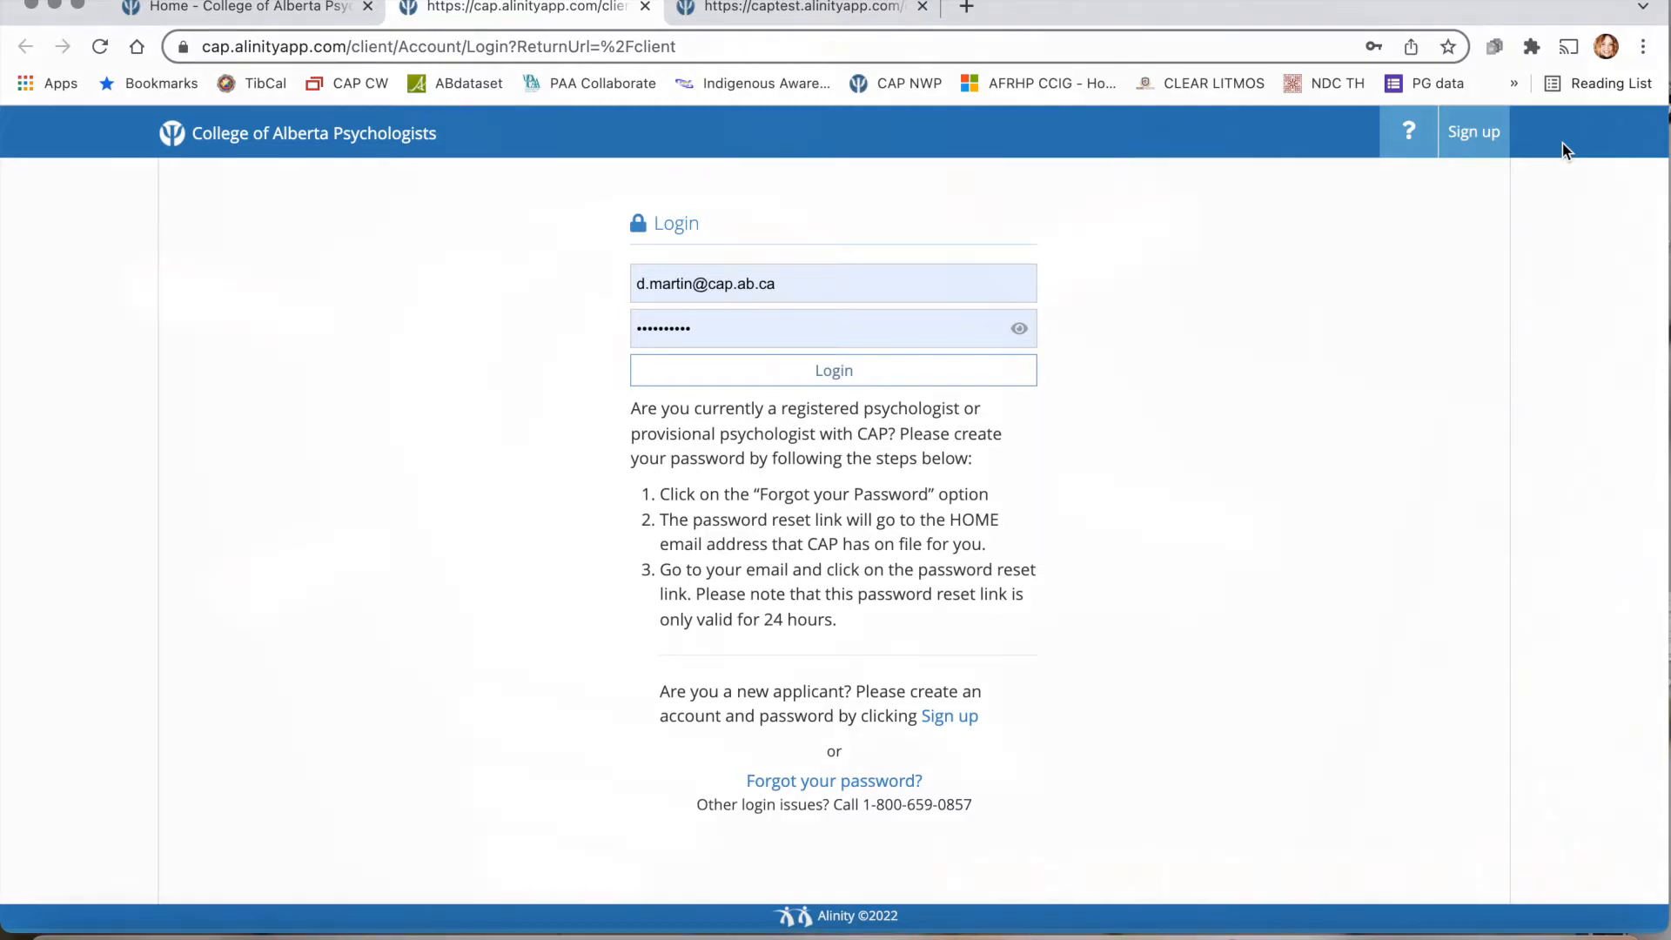
Sign in with the entered credentials to reach the MyCAP member home dashboard
left_click(834, 369)
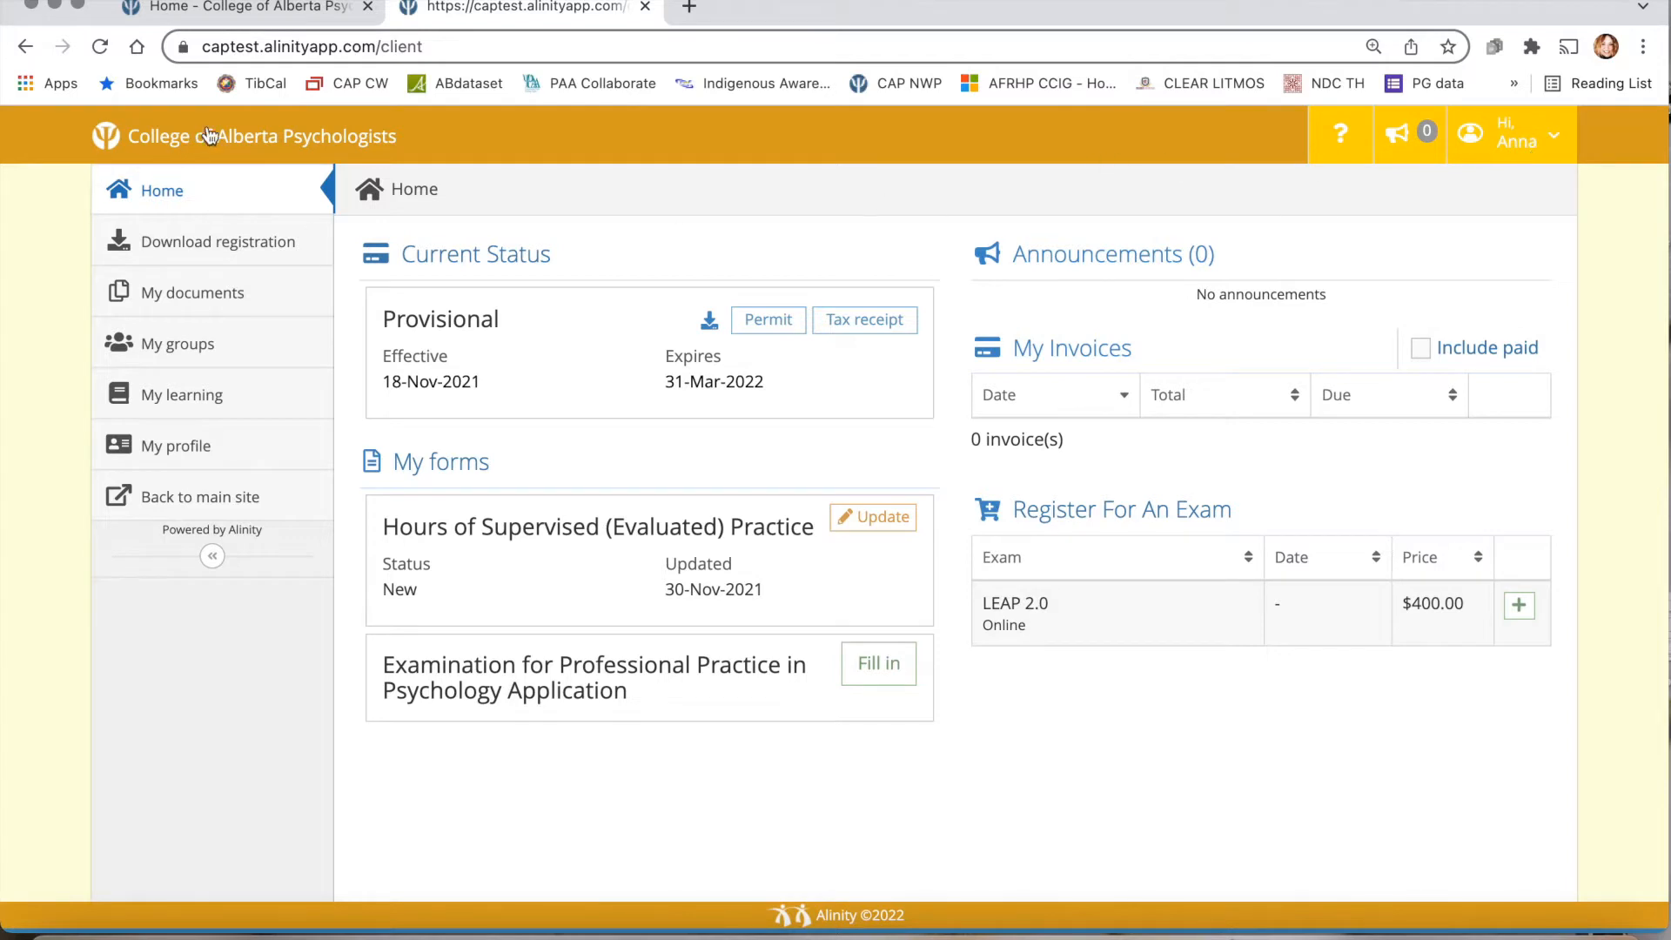
mouse_move(225, 144)
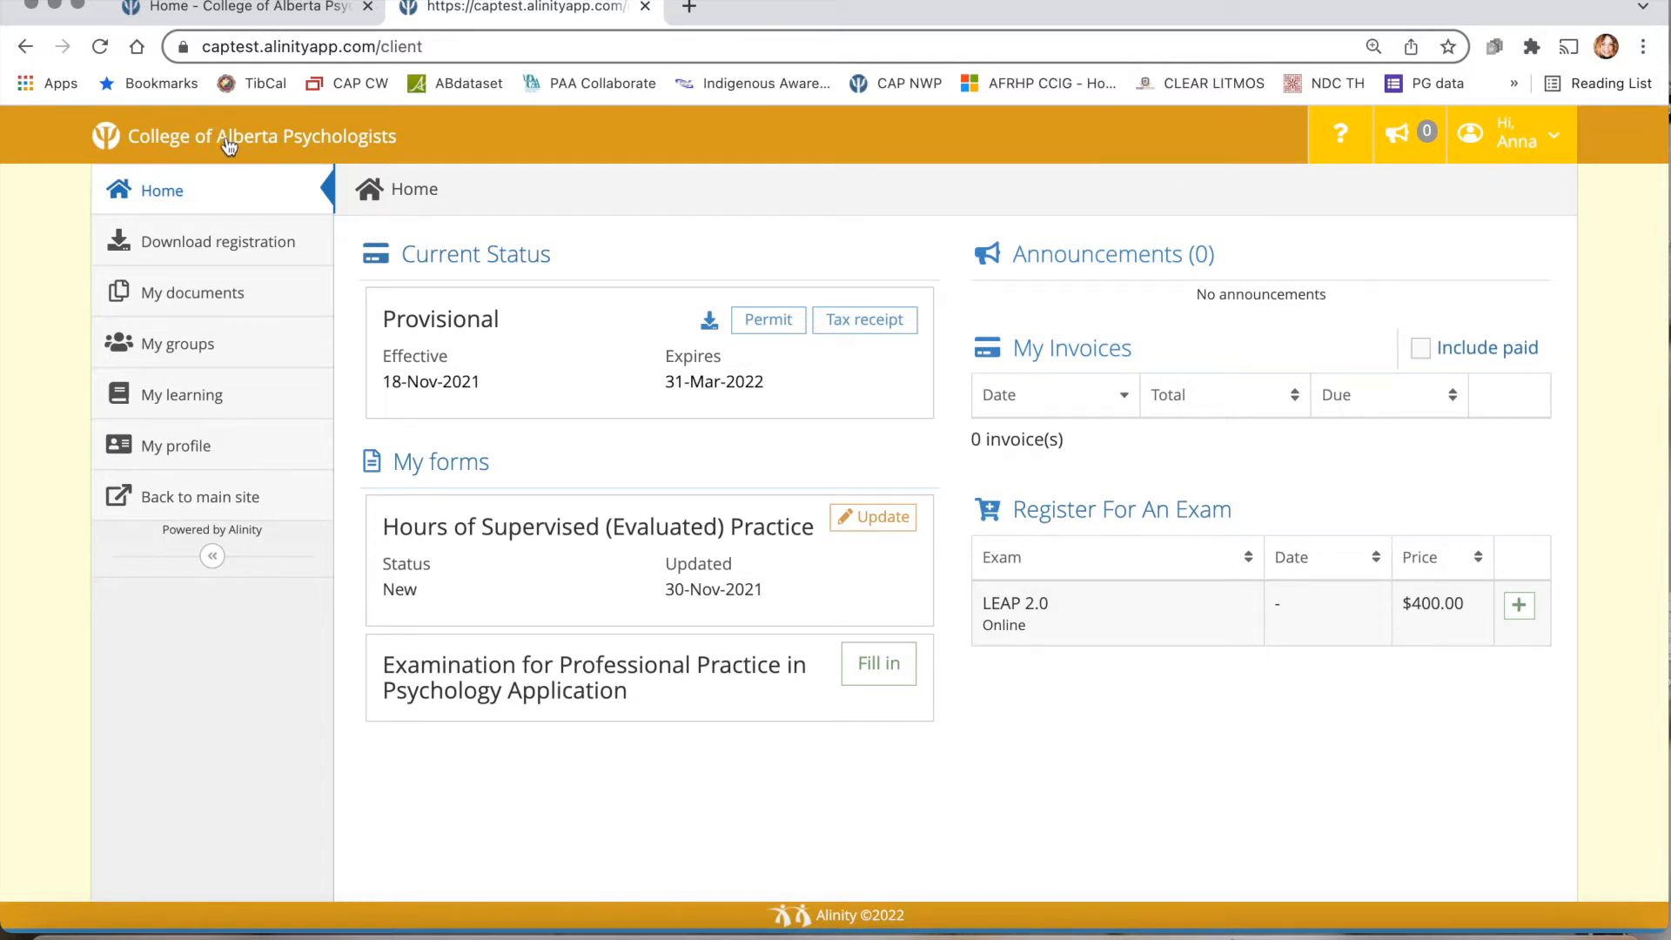
mouse_move(176, 446)
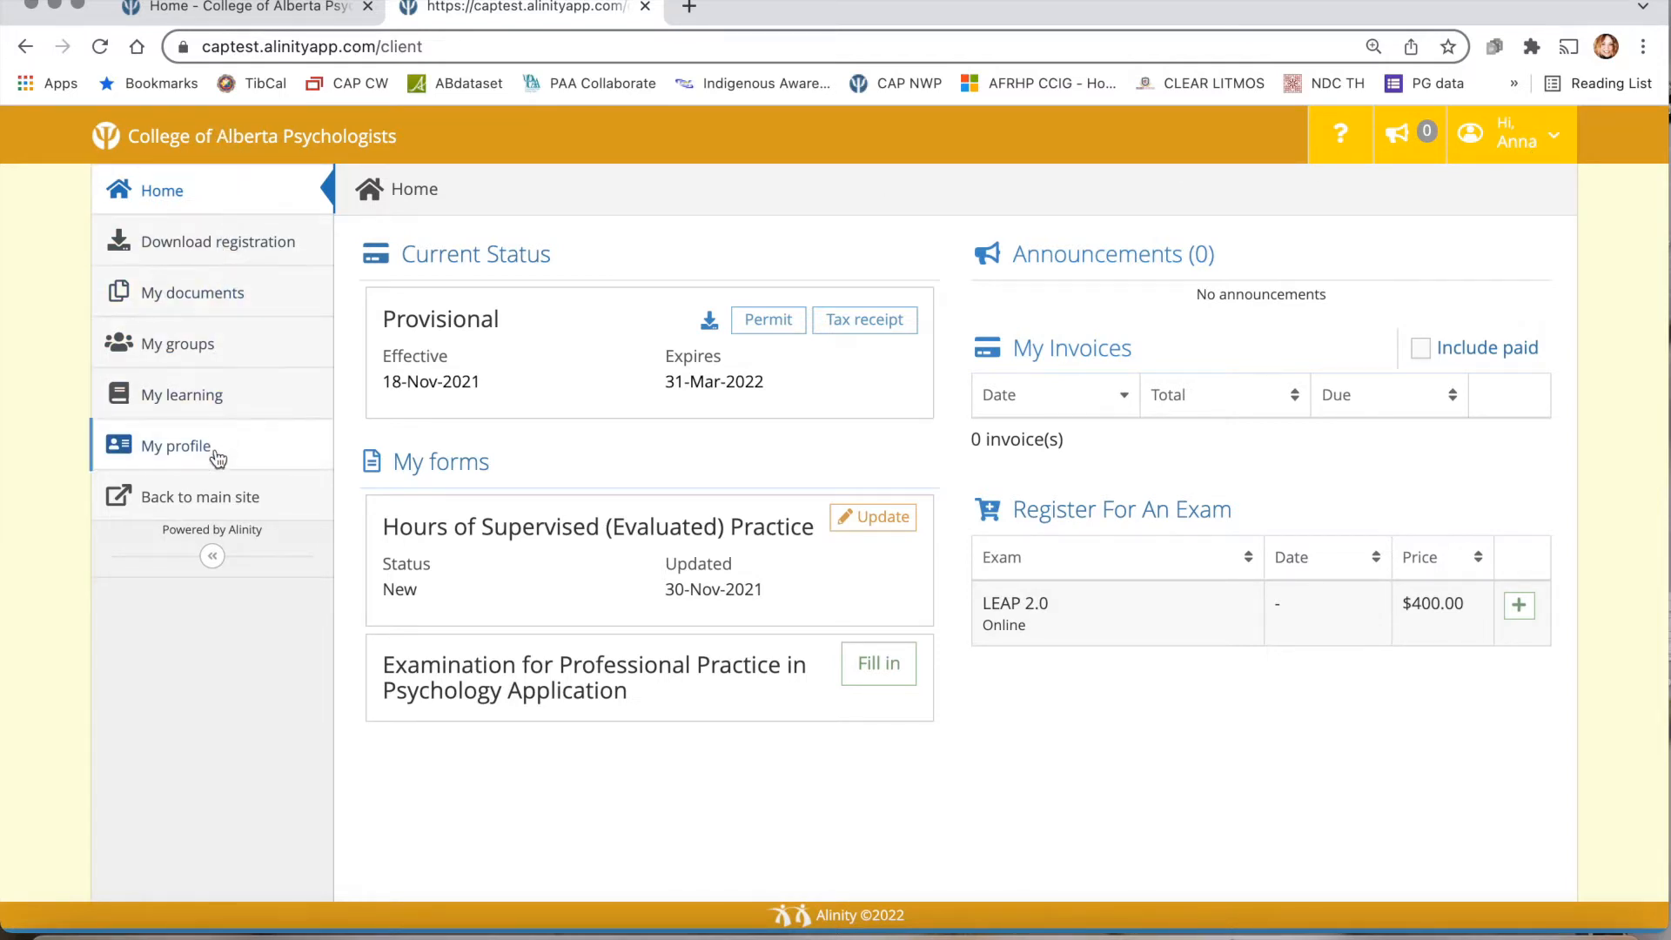
mouse_move(181, 395)
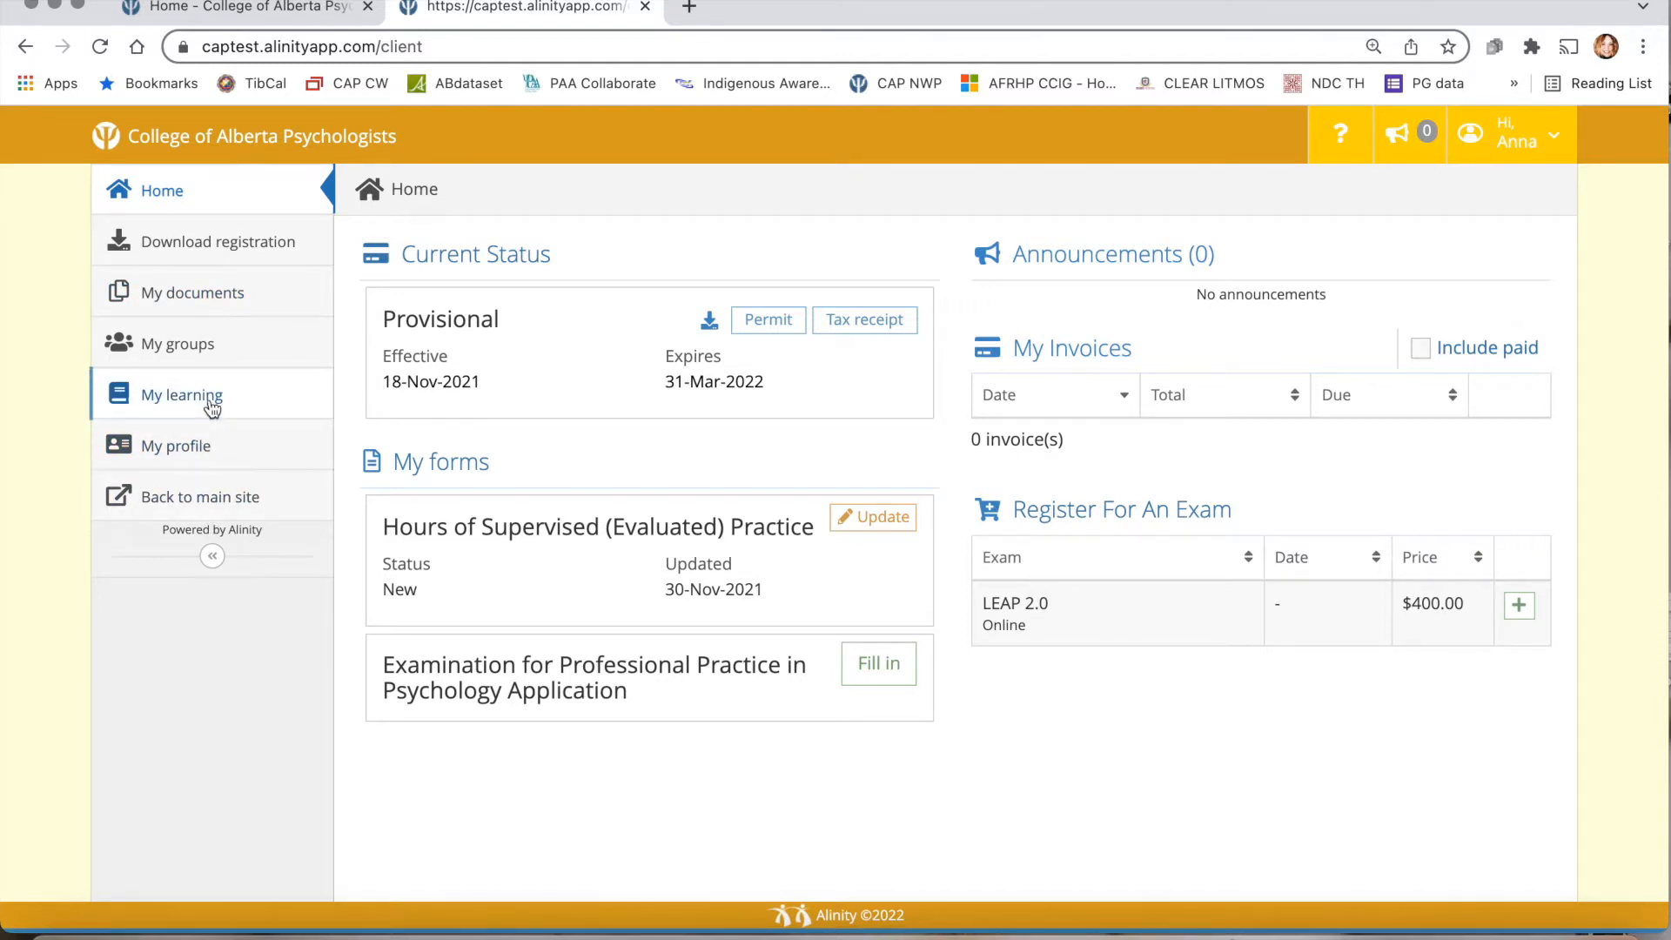
From My learning, expand the 2021/2022 registration year to show its Continuing Competence plan
left_click(181, 395)
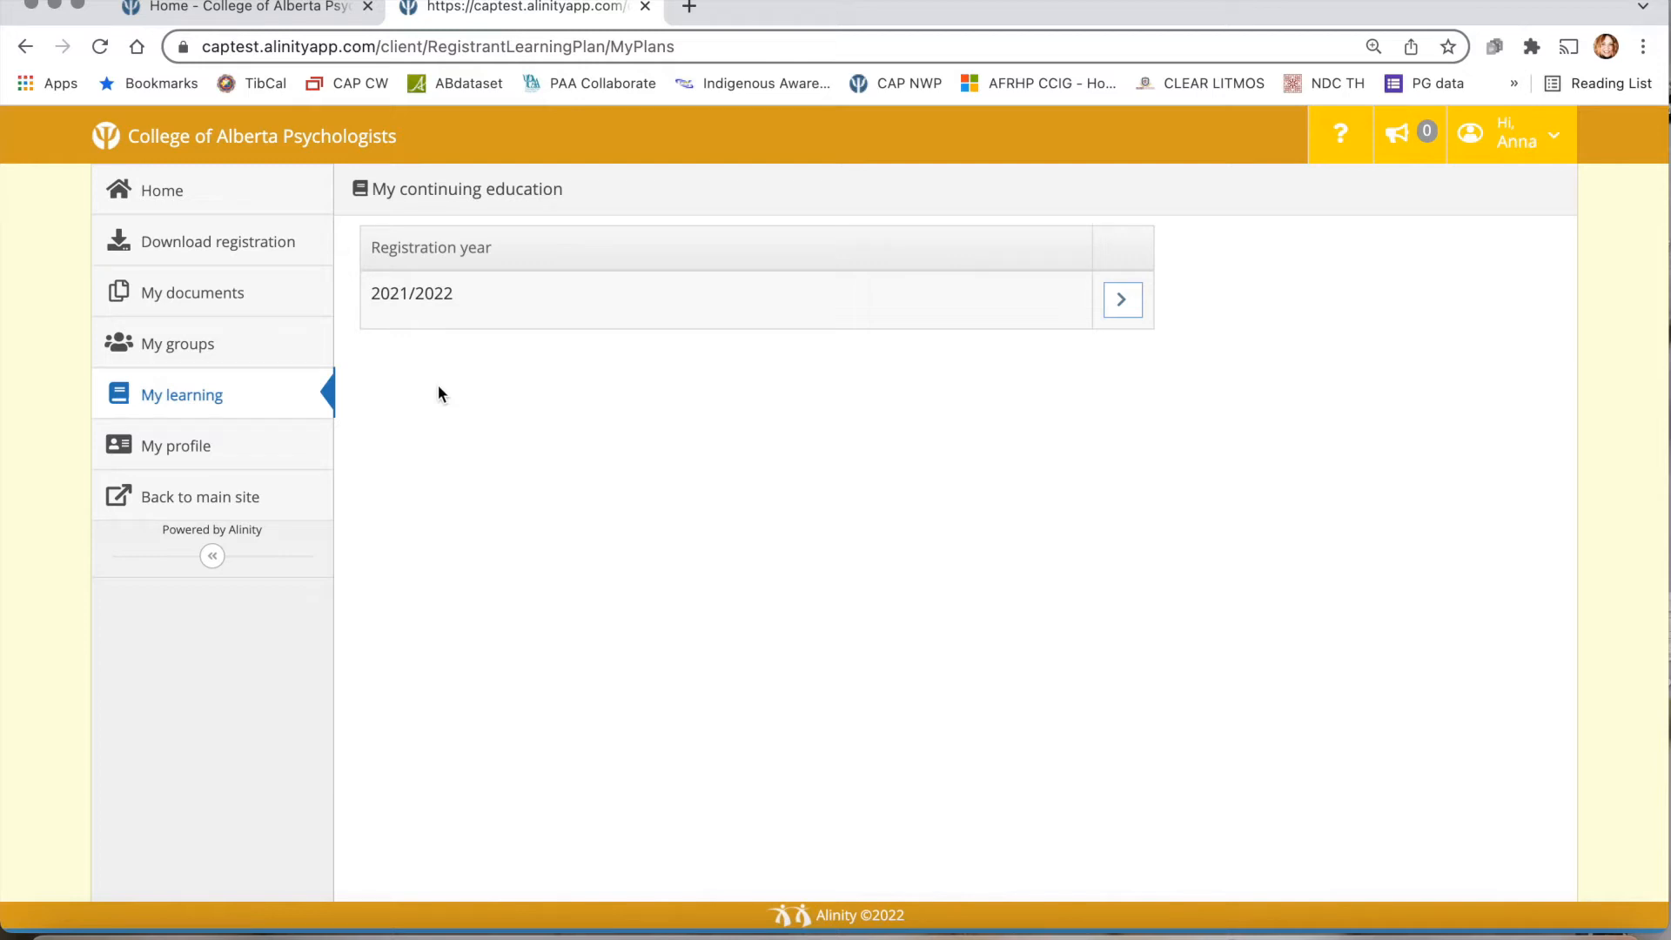
left_click(1119, 300)
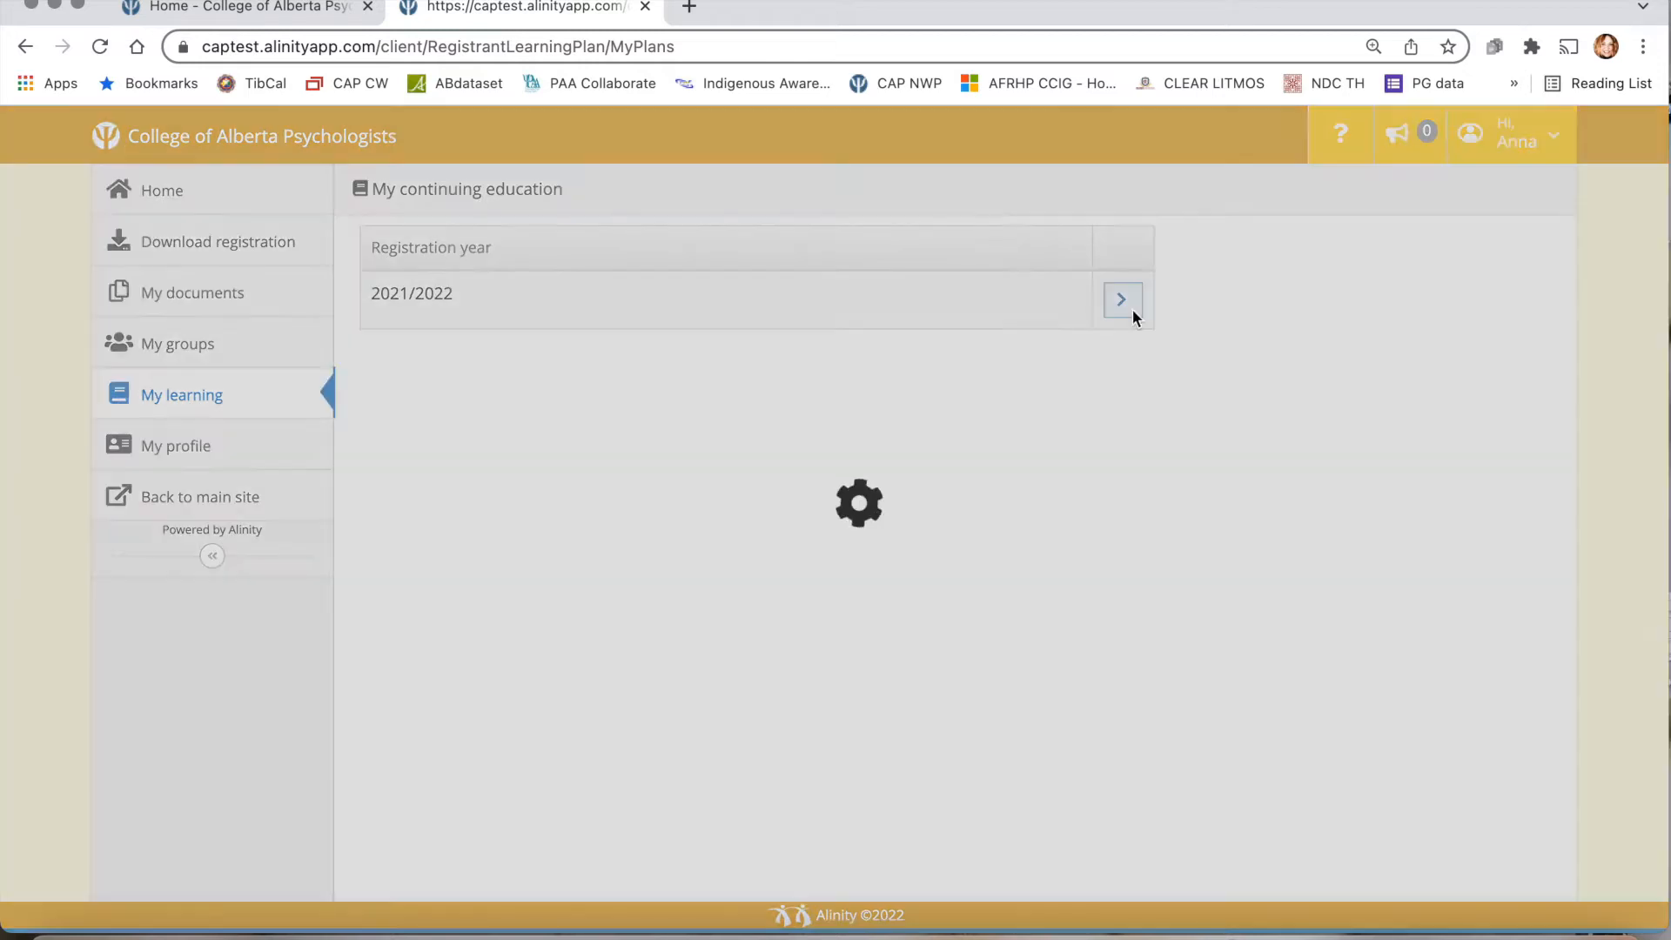
left_click(1119, 299)
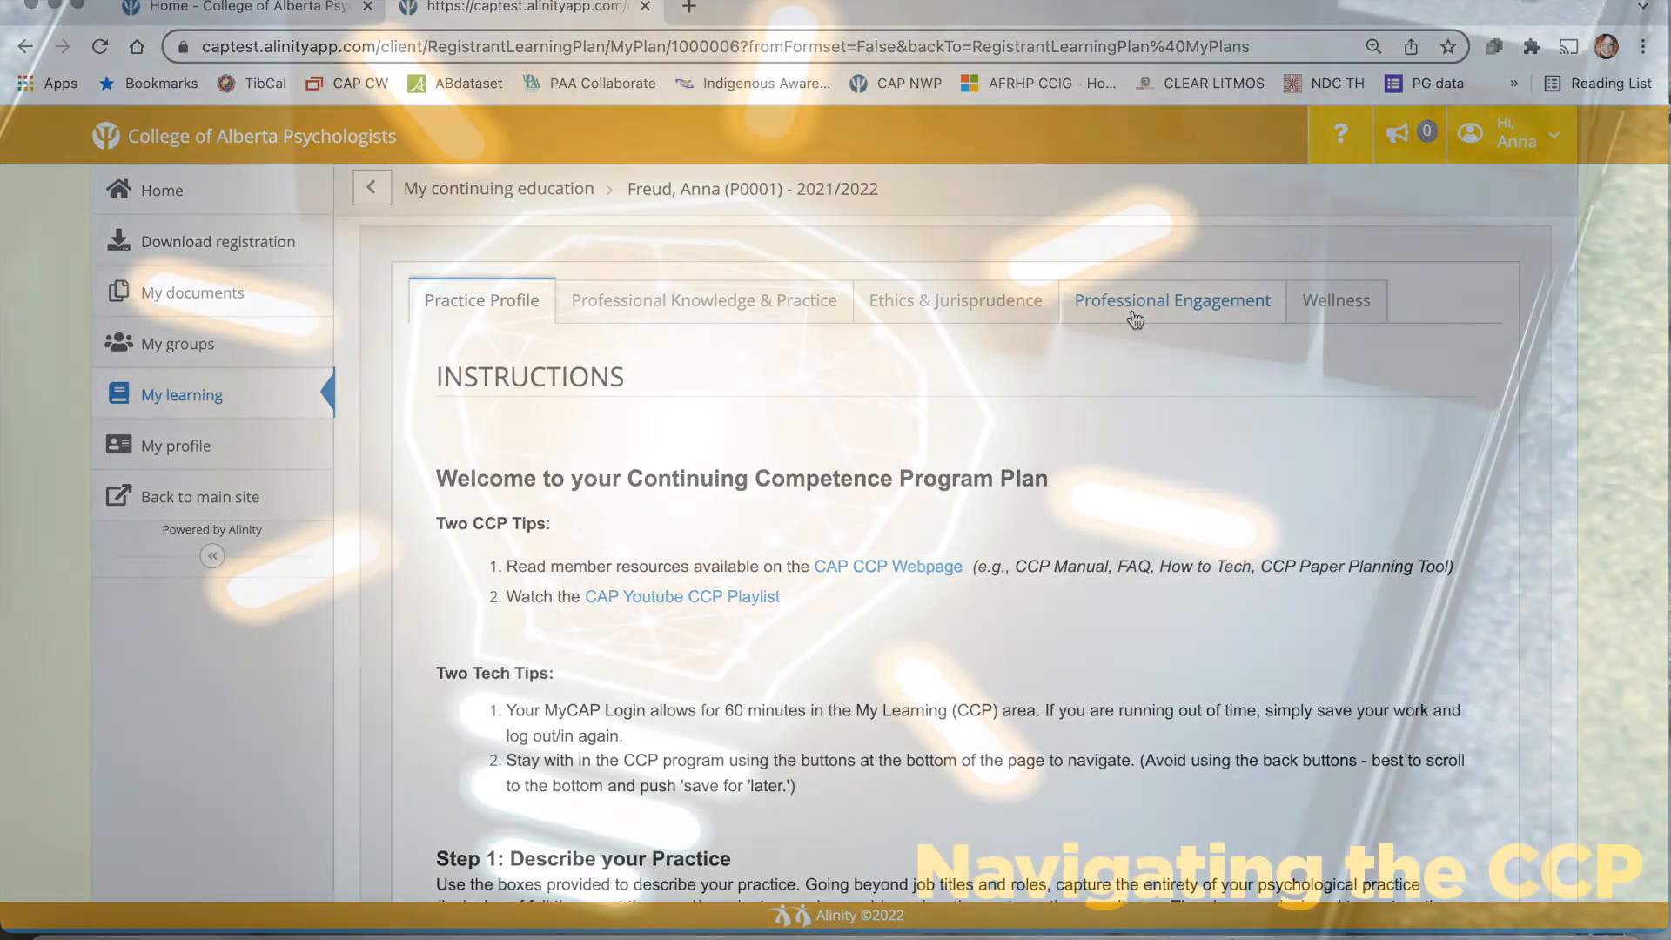
Scroll through the Practice Profile section down to the client focus fields and submit options
scroll("down", 3)
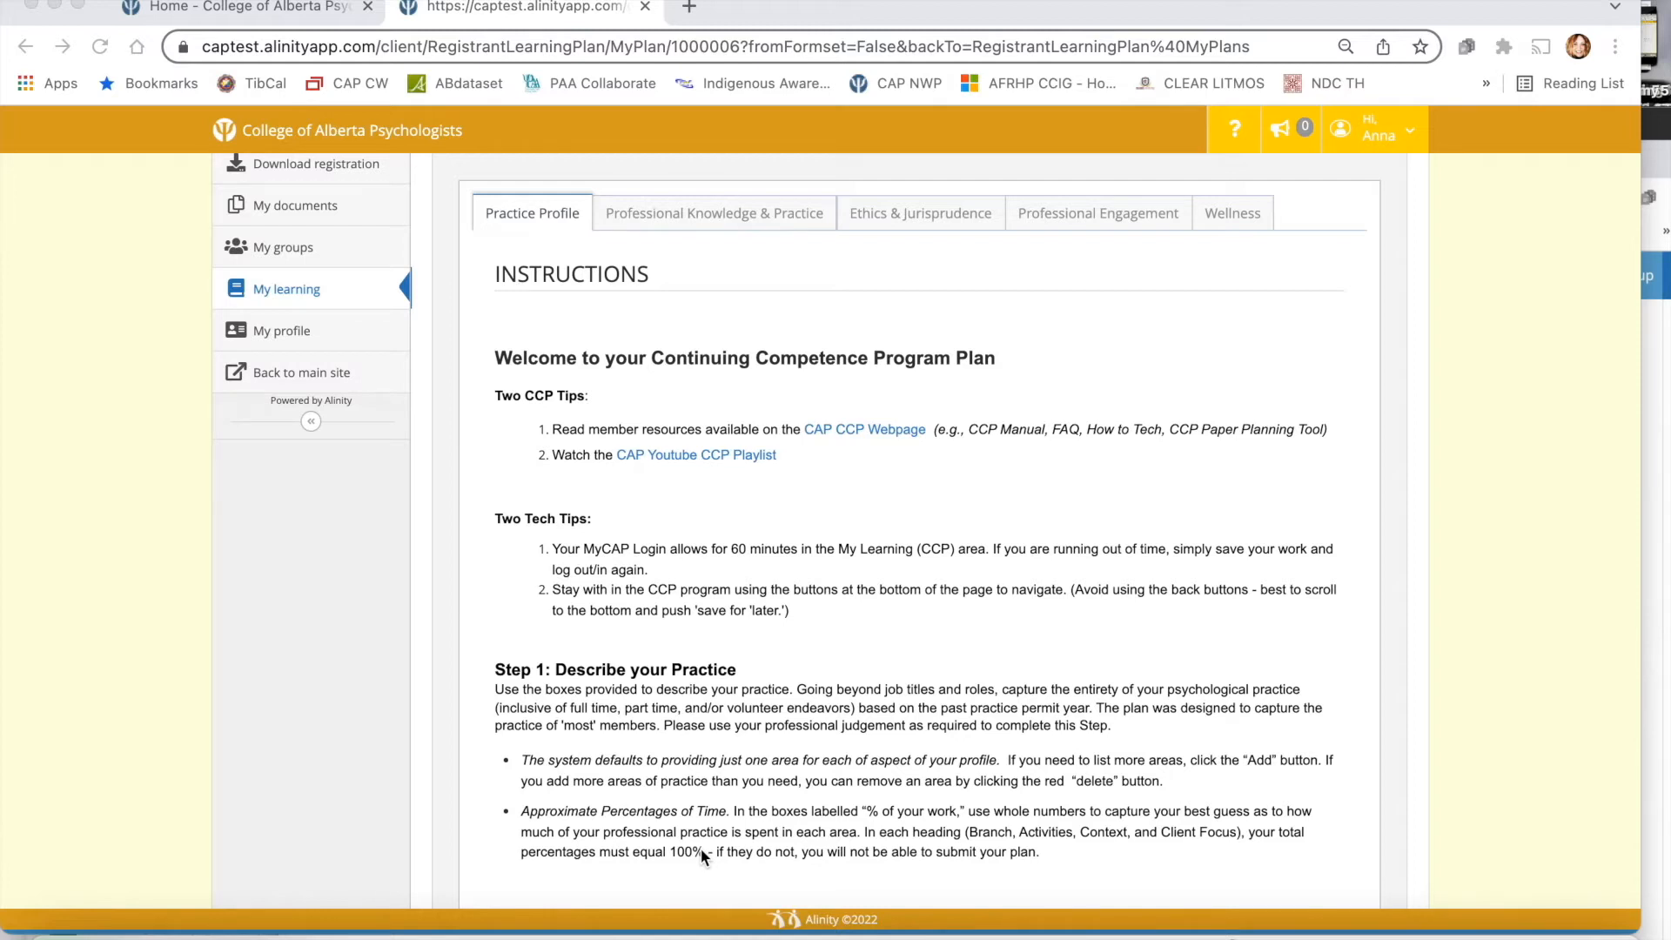
mouse_move(641, 362)
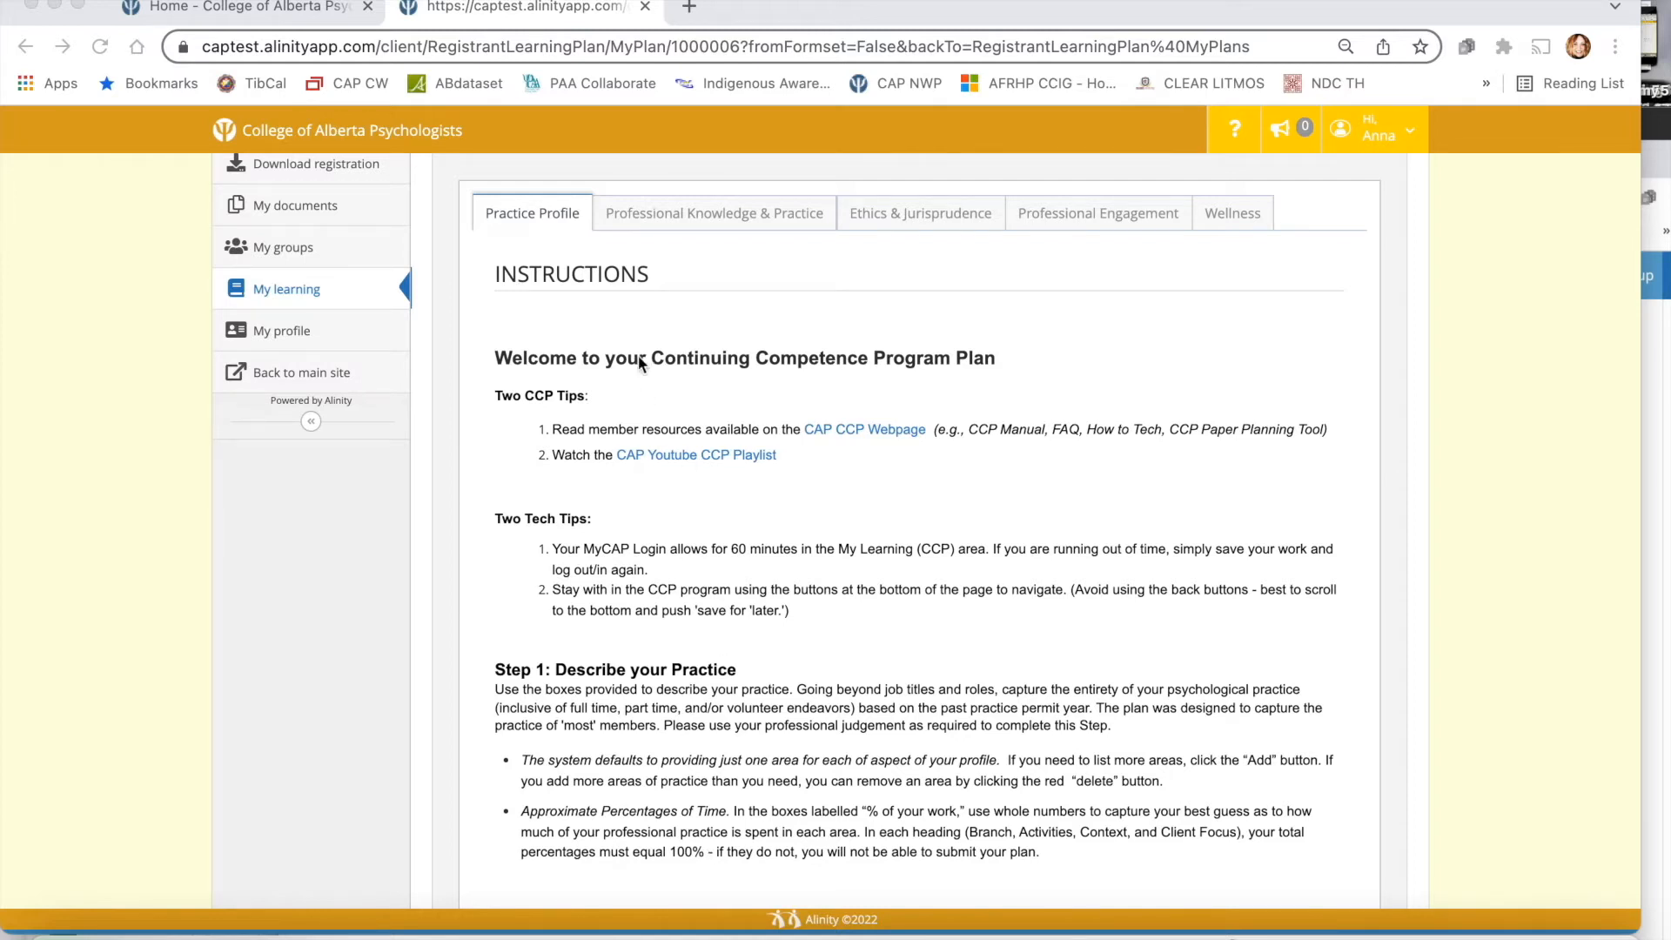
mouse_move(857, 212)
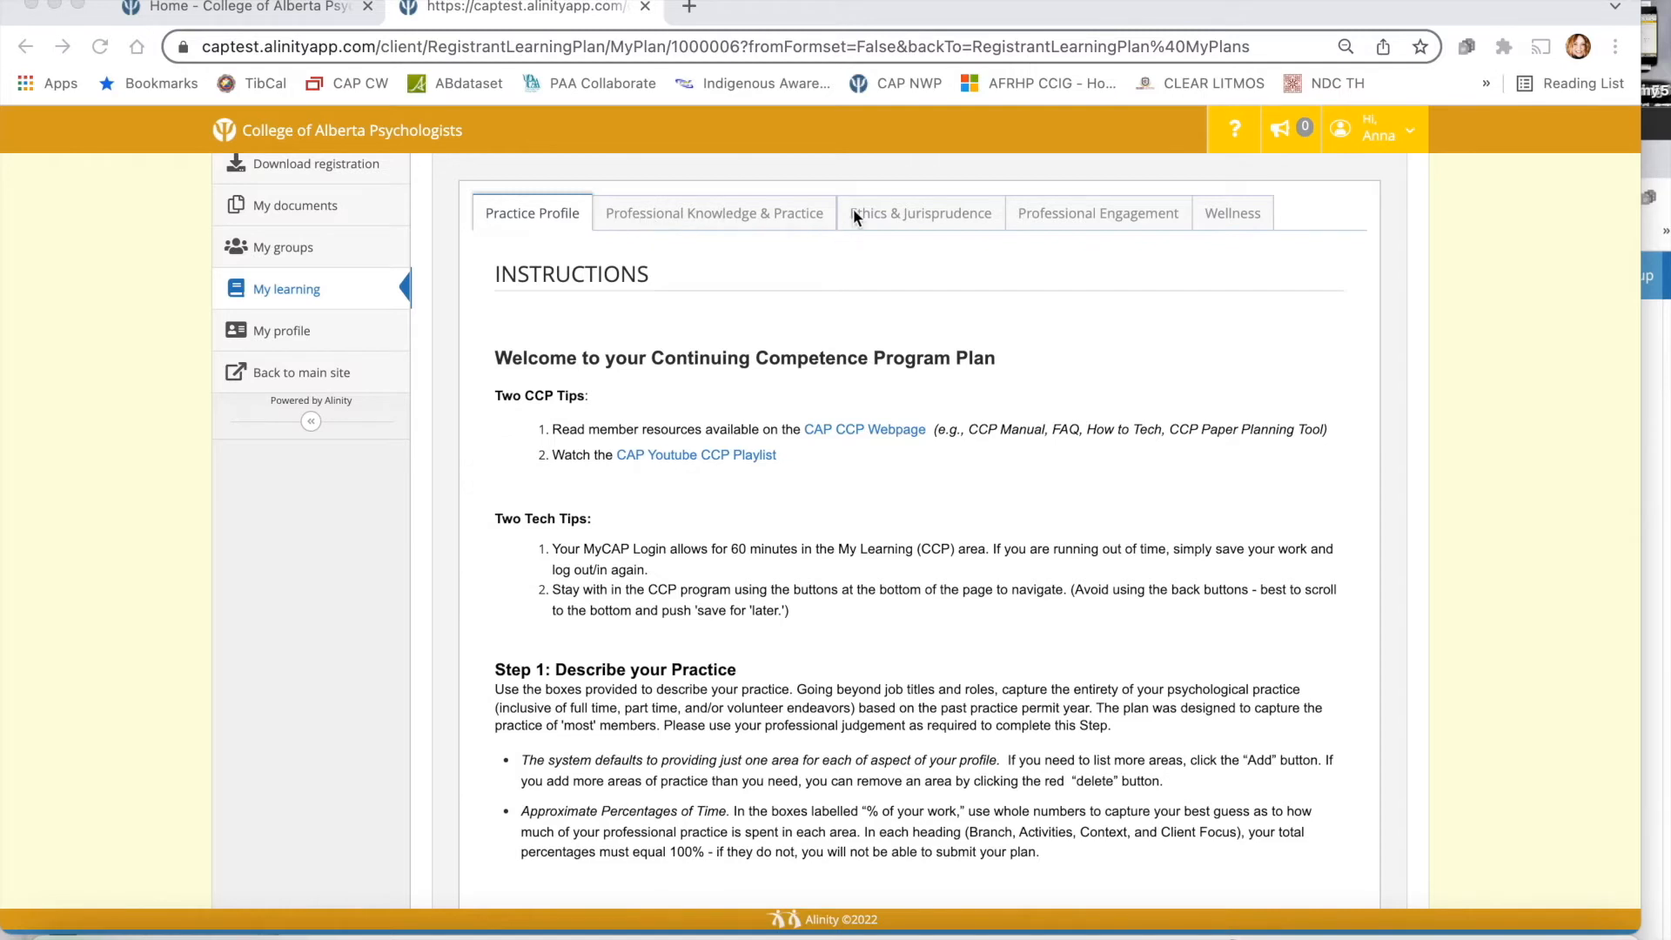
mouse_move(1241, 221)
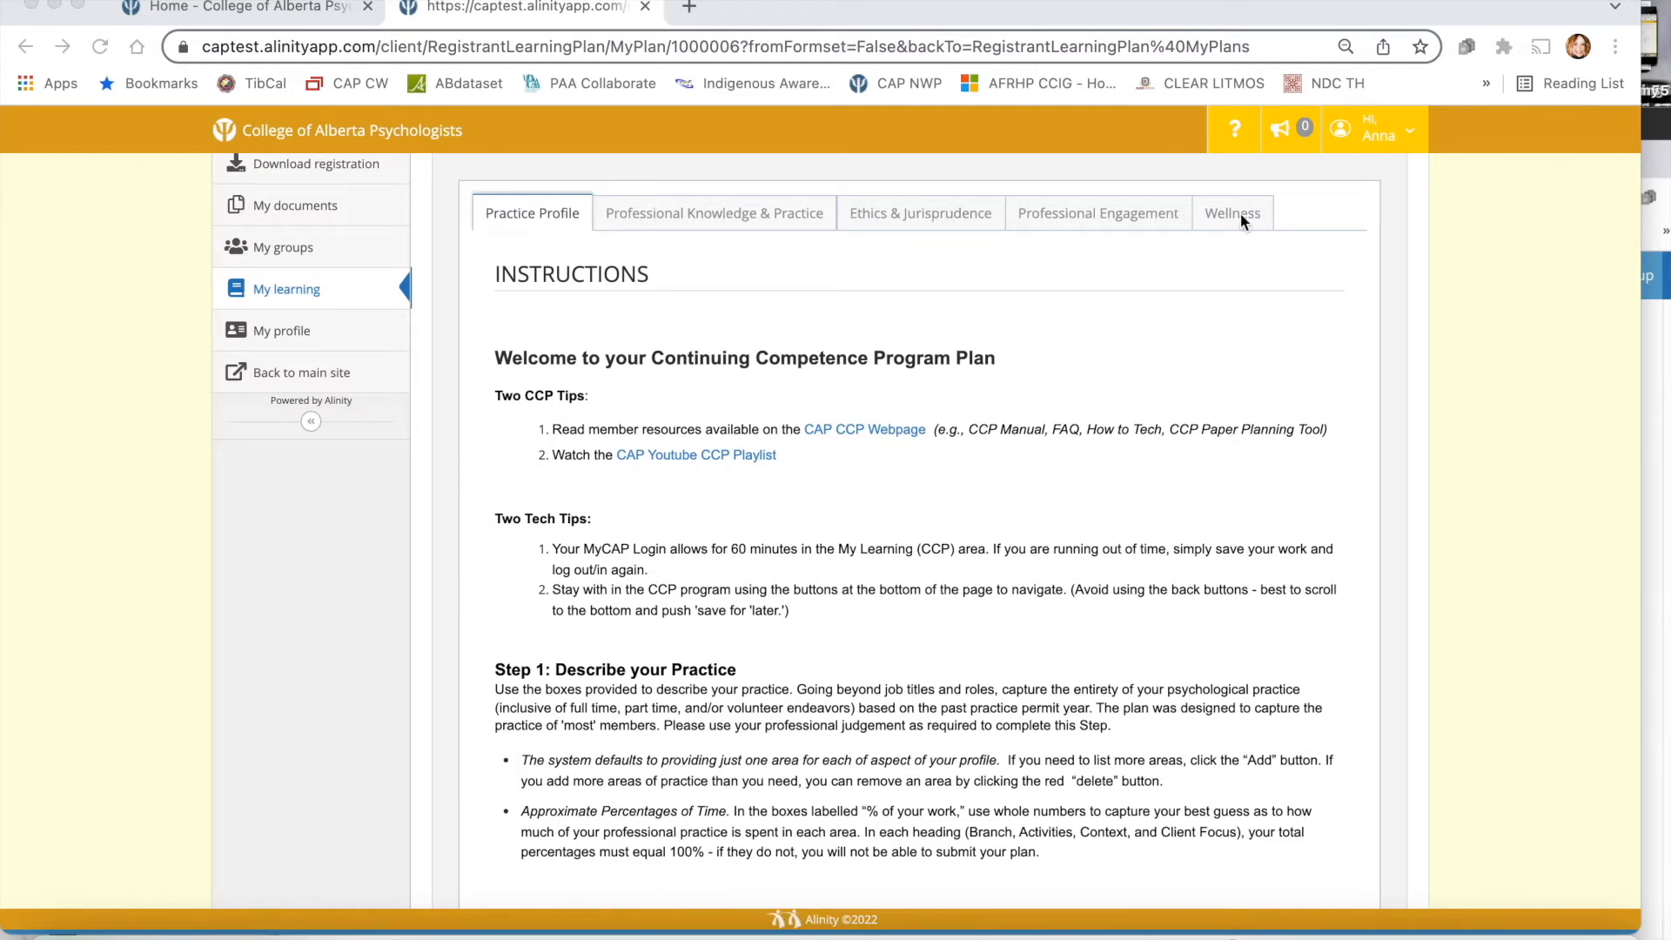
mouse_move(1077, 235)
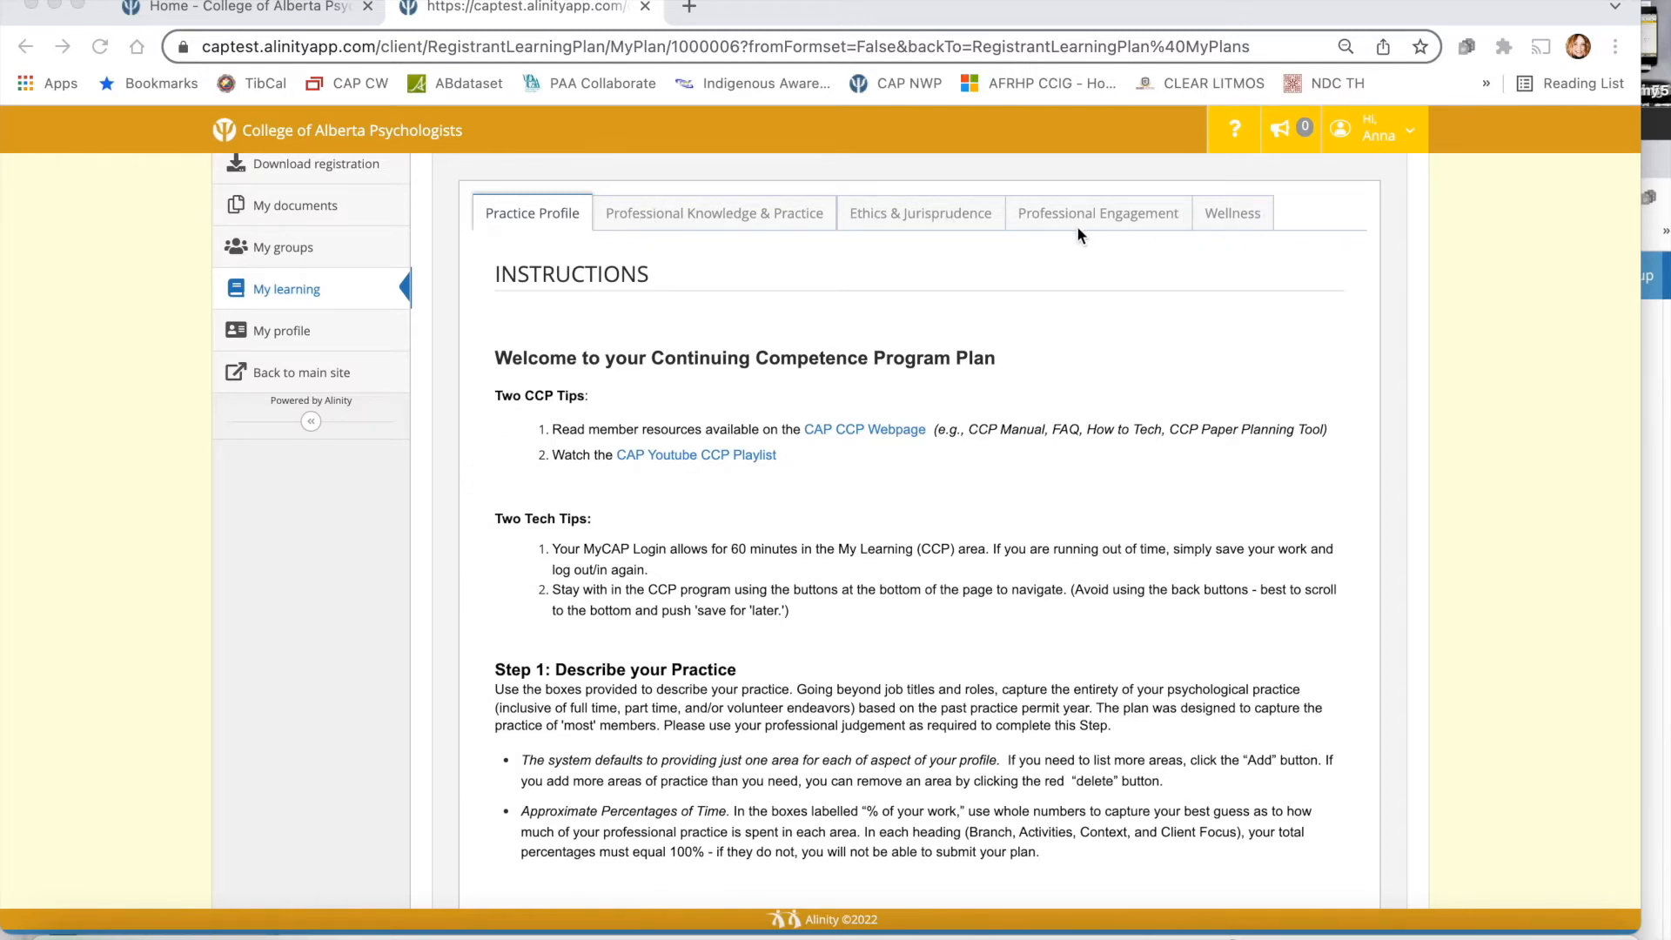
mouse_move(536, 234)
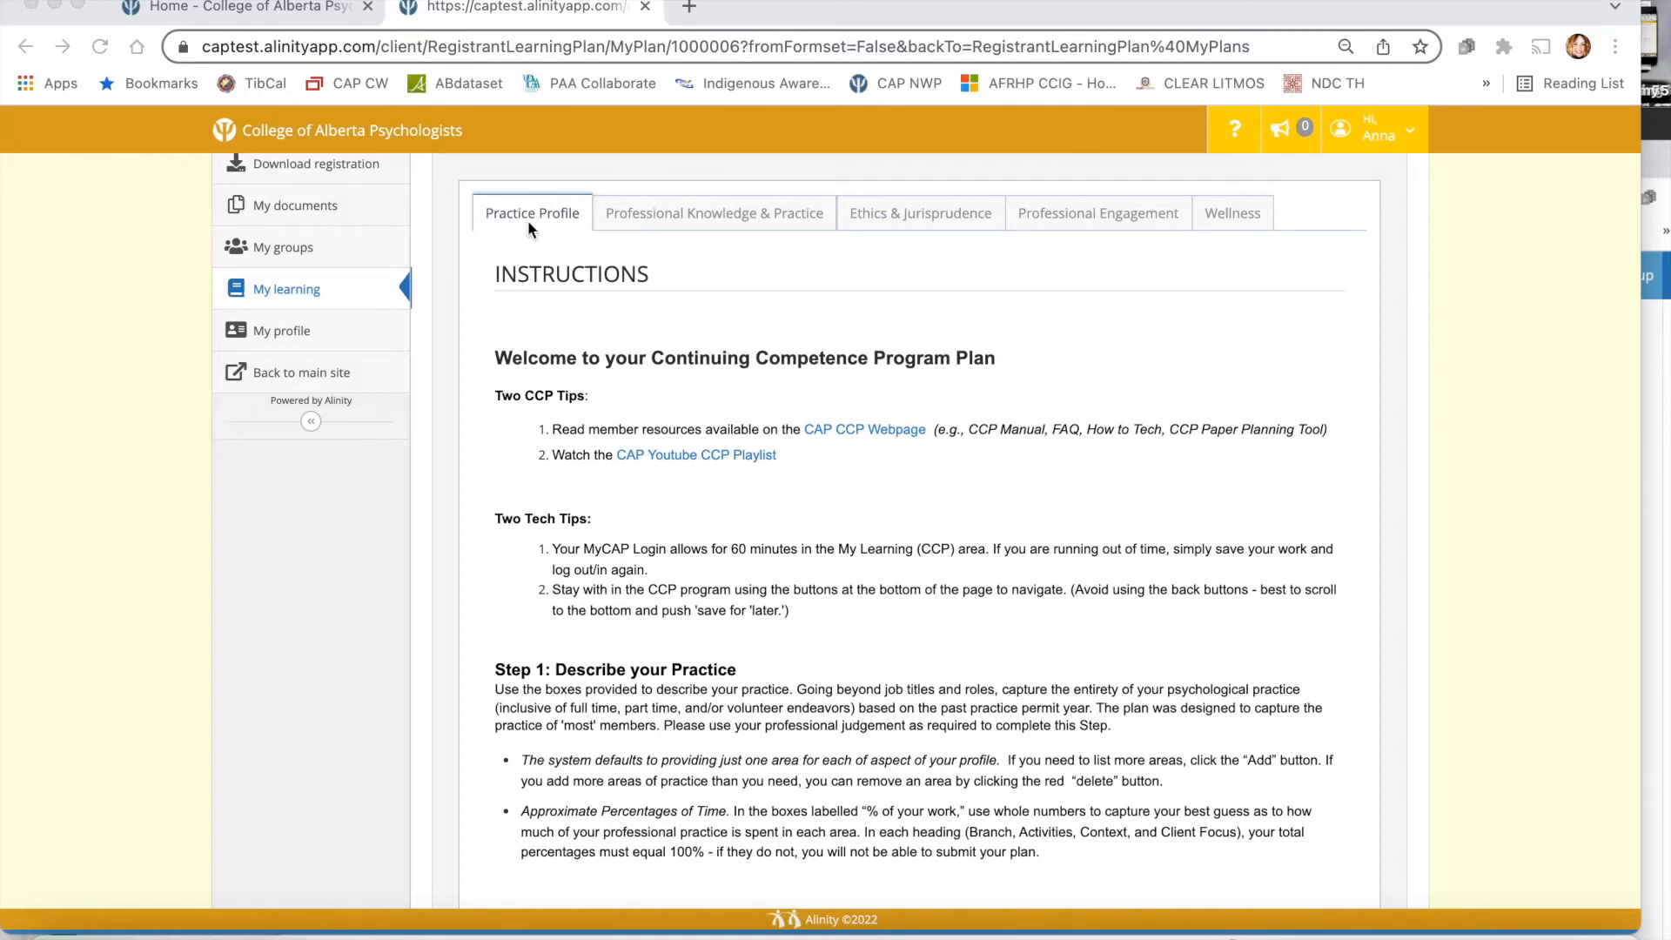
mouse_move(552, 212)
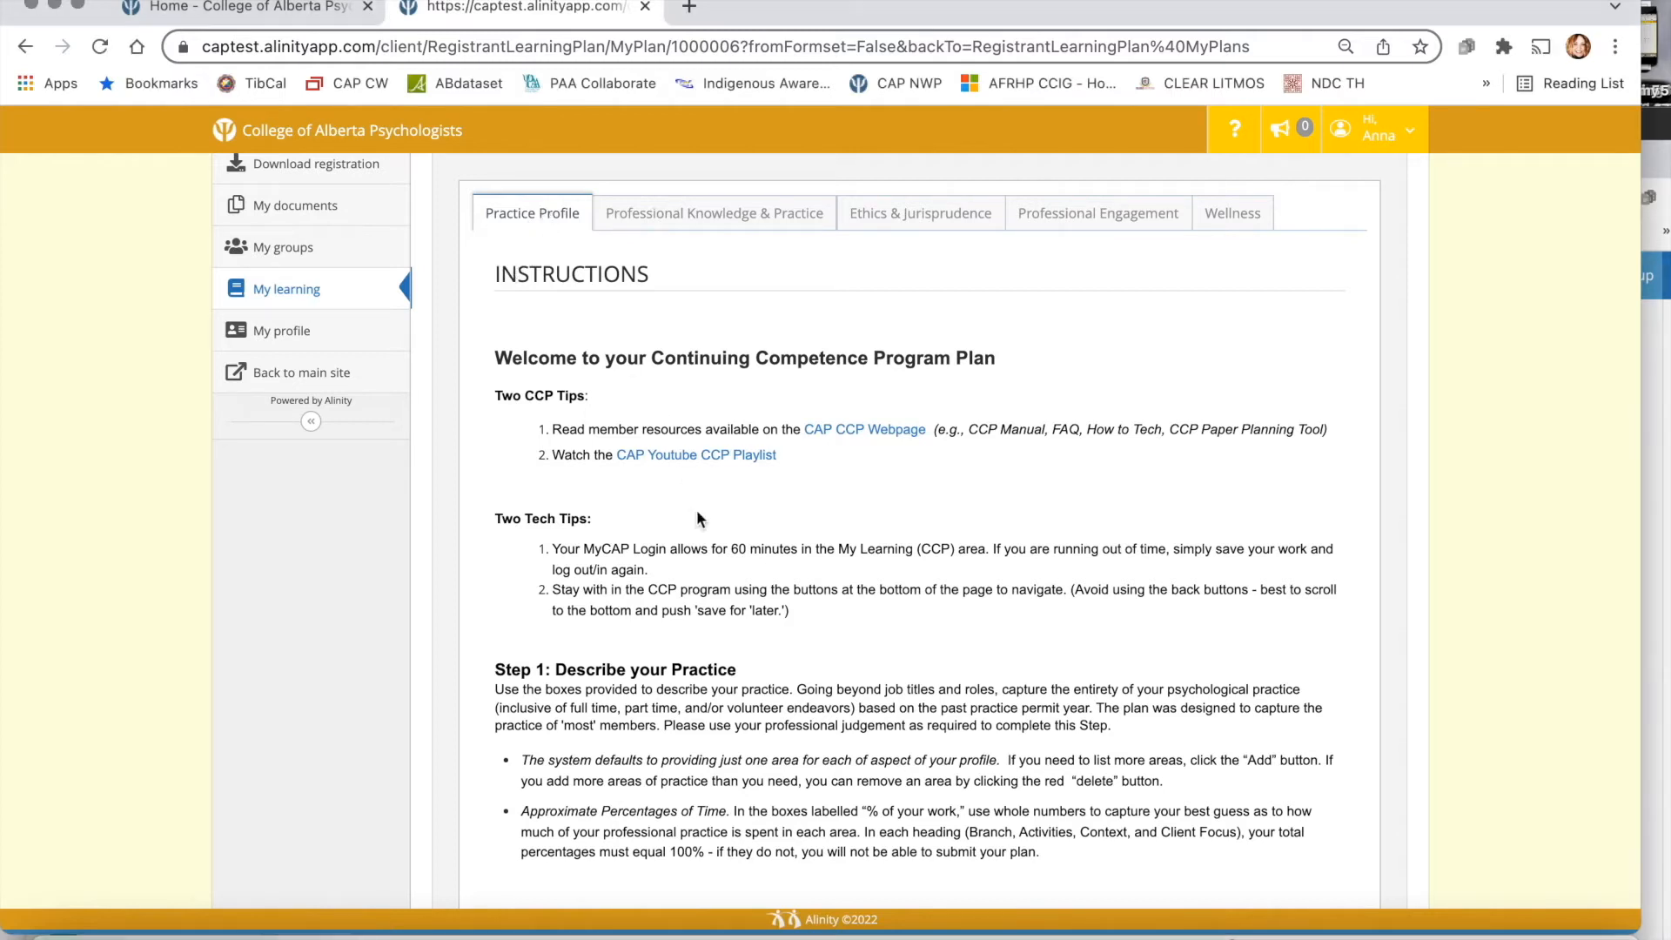
mouse_move(787, 733)
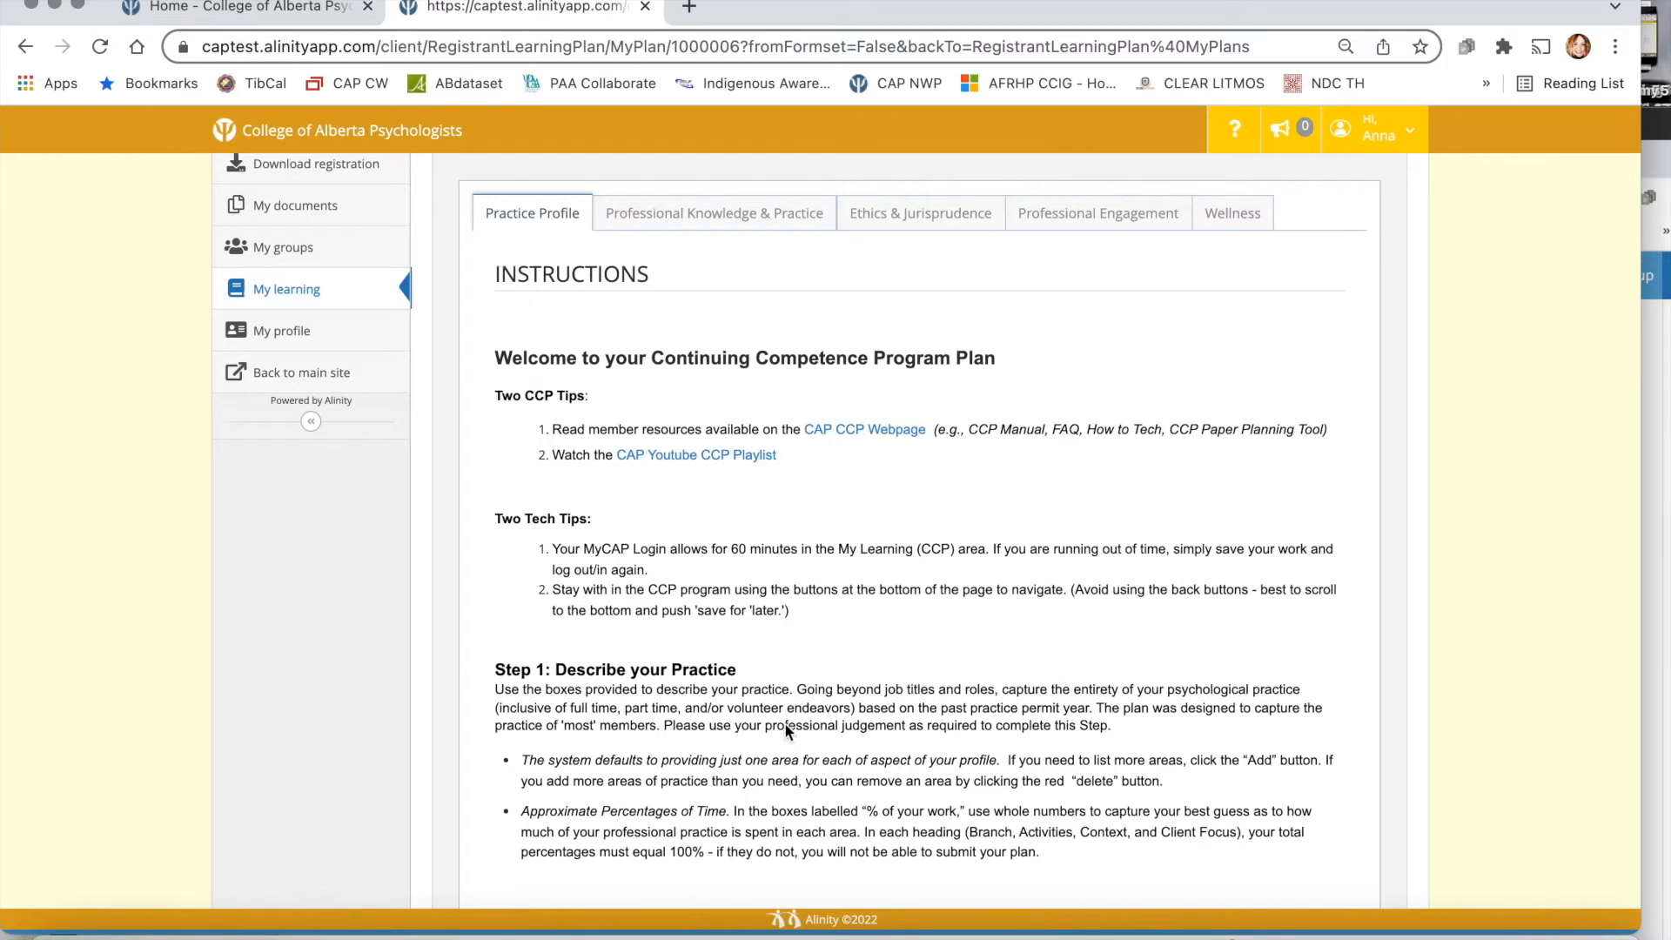
scroll("down", 3)
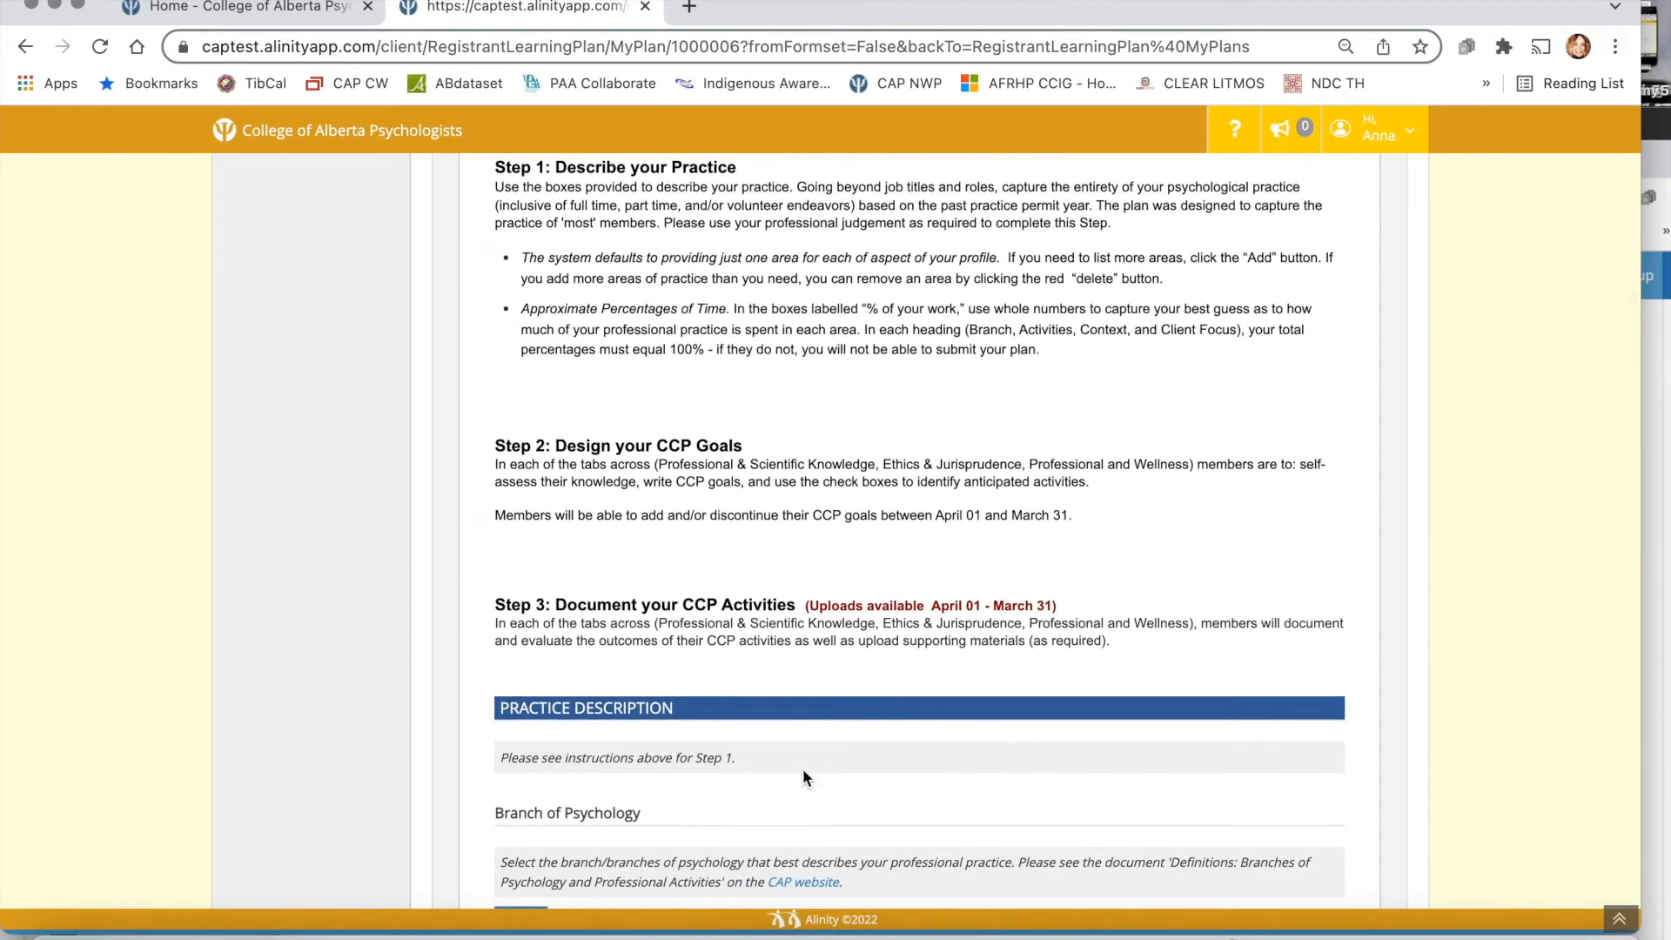
scroll("down", 3)
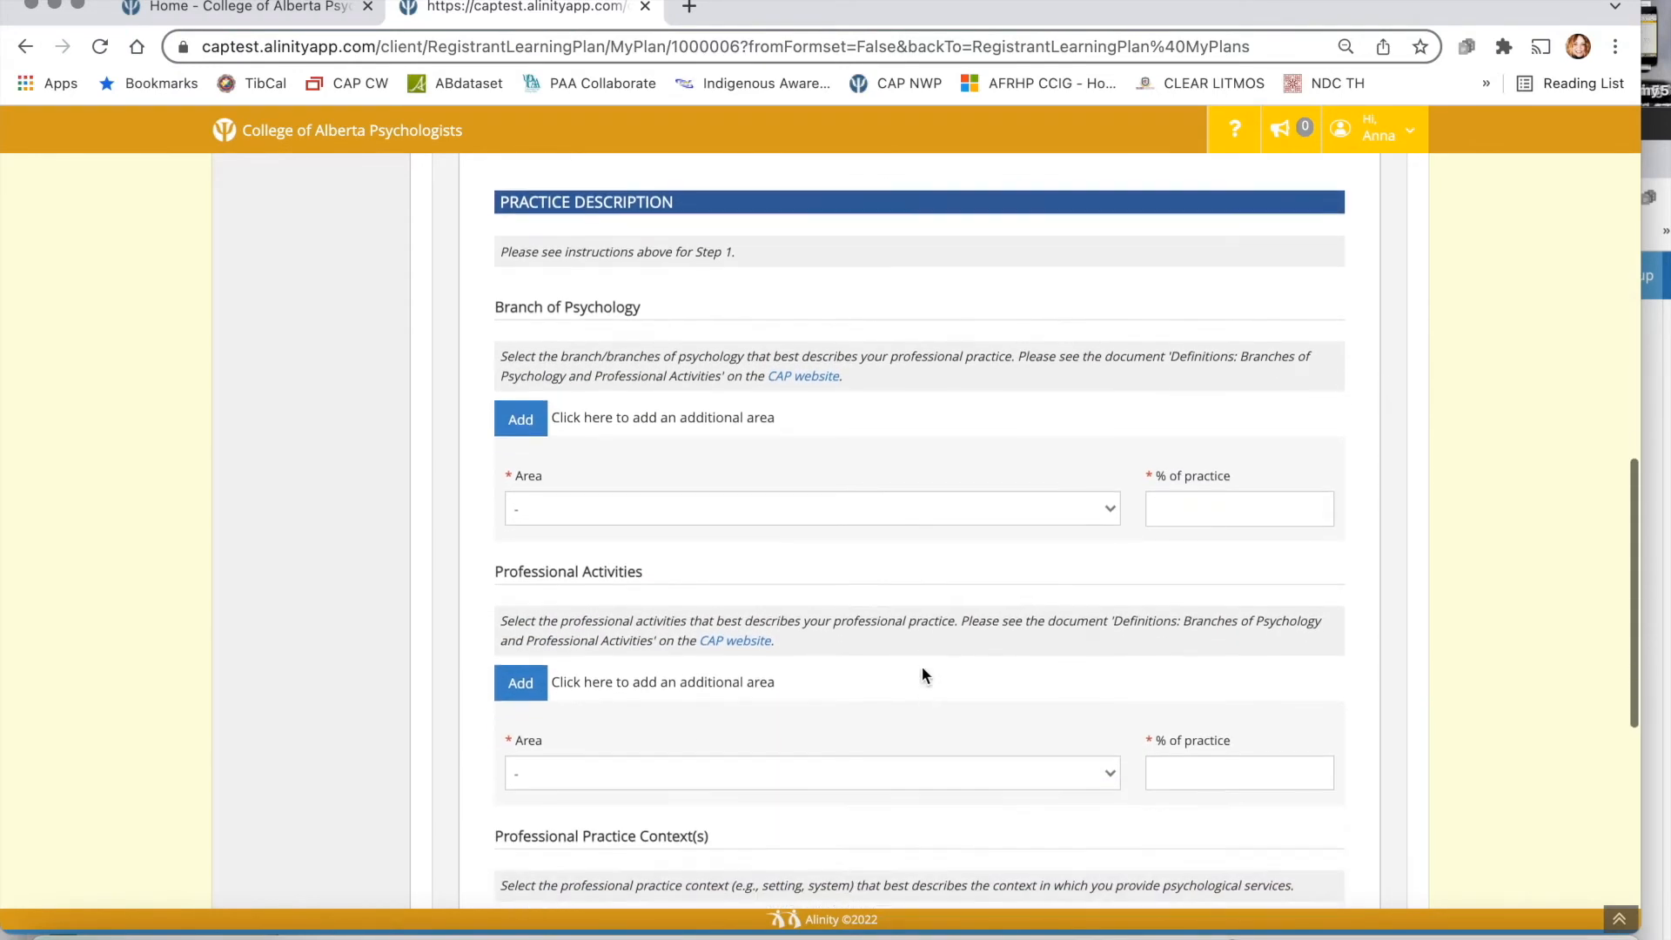
scroll("down", 3)
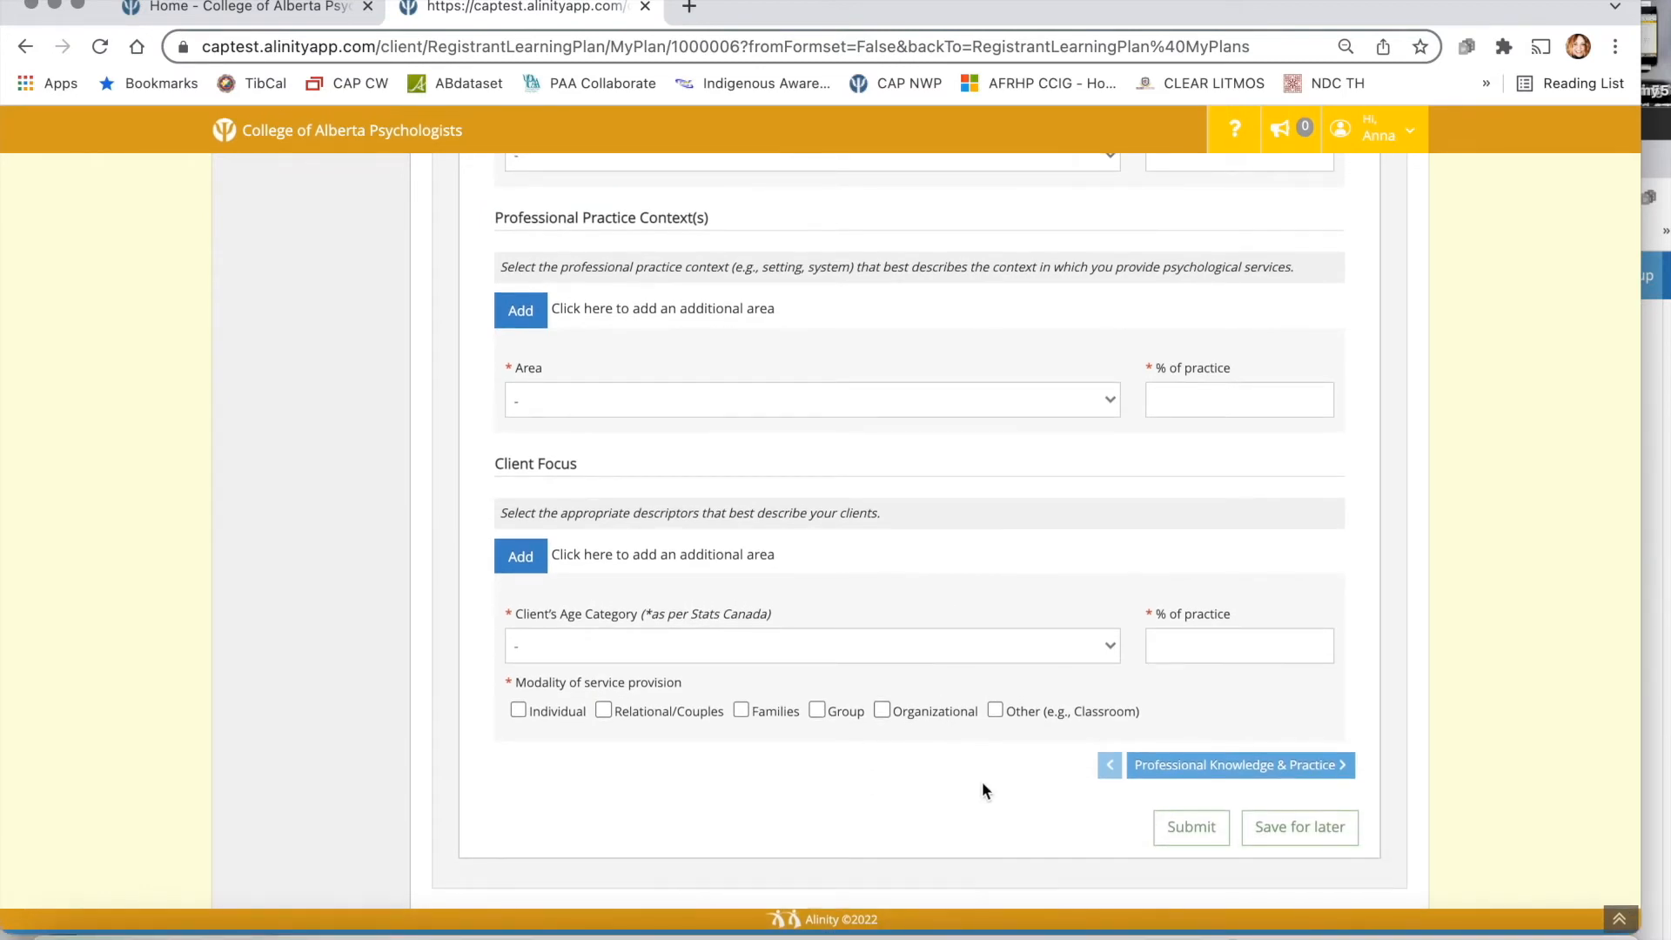
mouse_move(1370, 748)
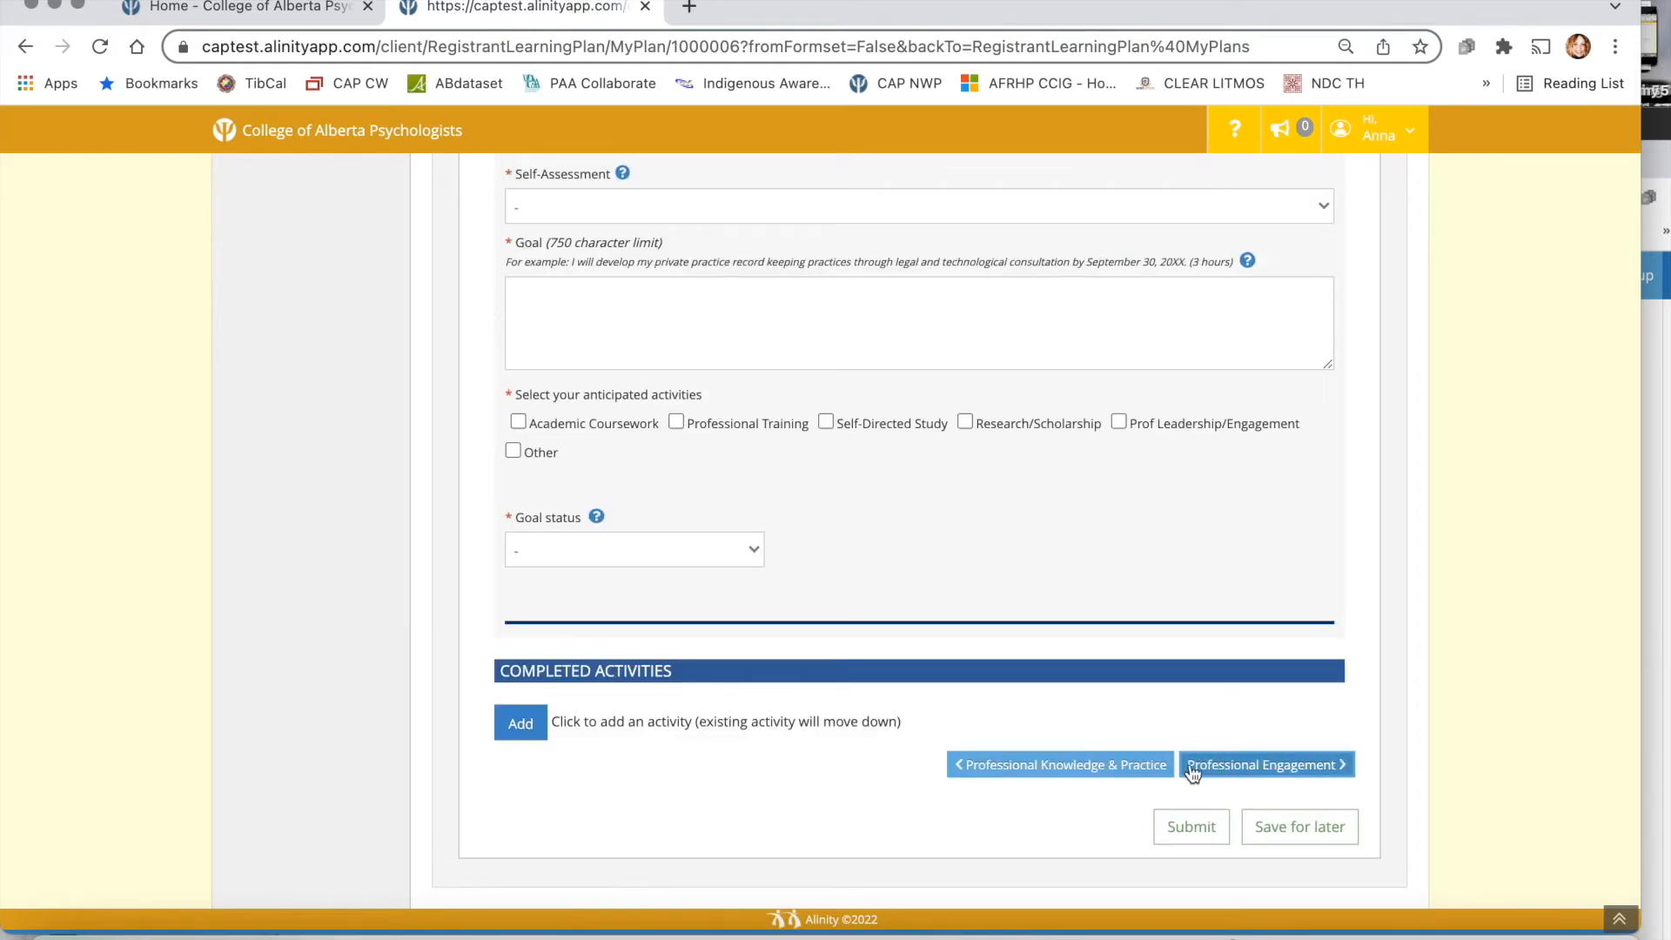
Return to the Professional Knowledge & Practice section showing the 8-hour minimum and goal fields
left_click(1264, 764)
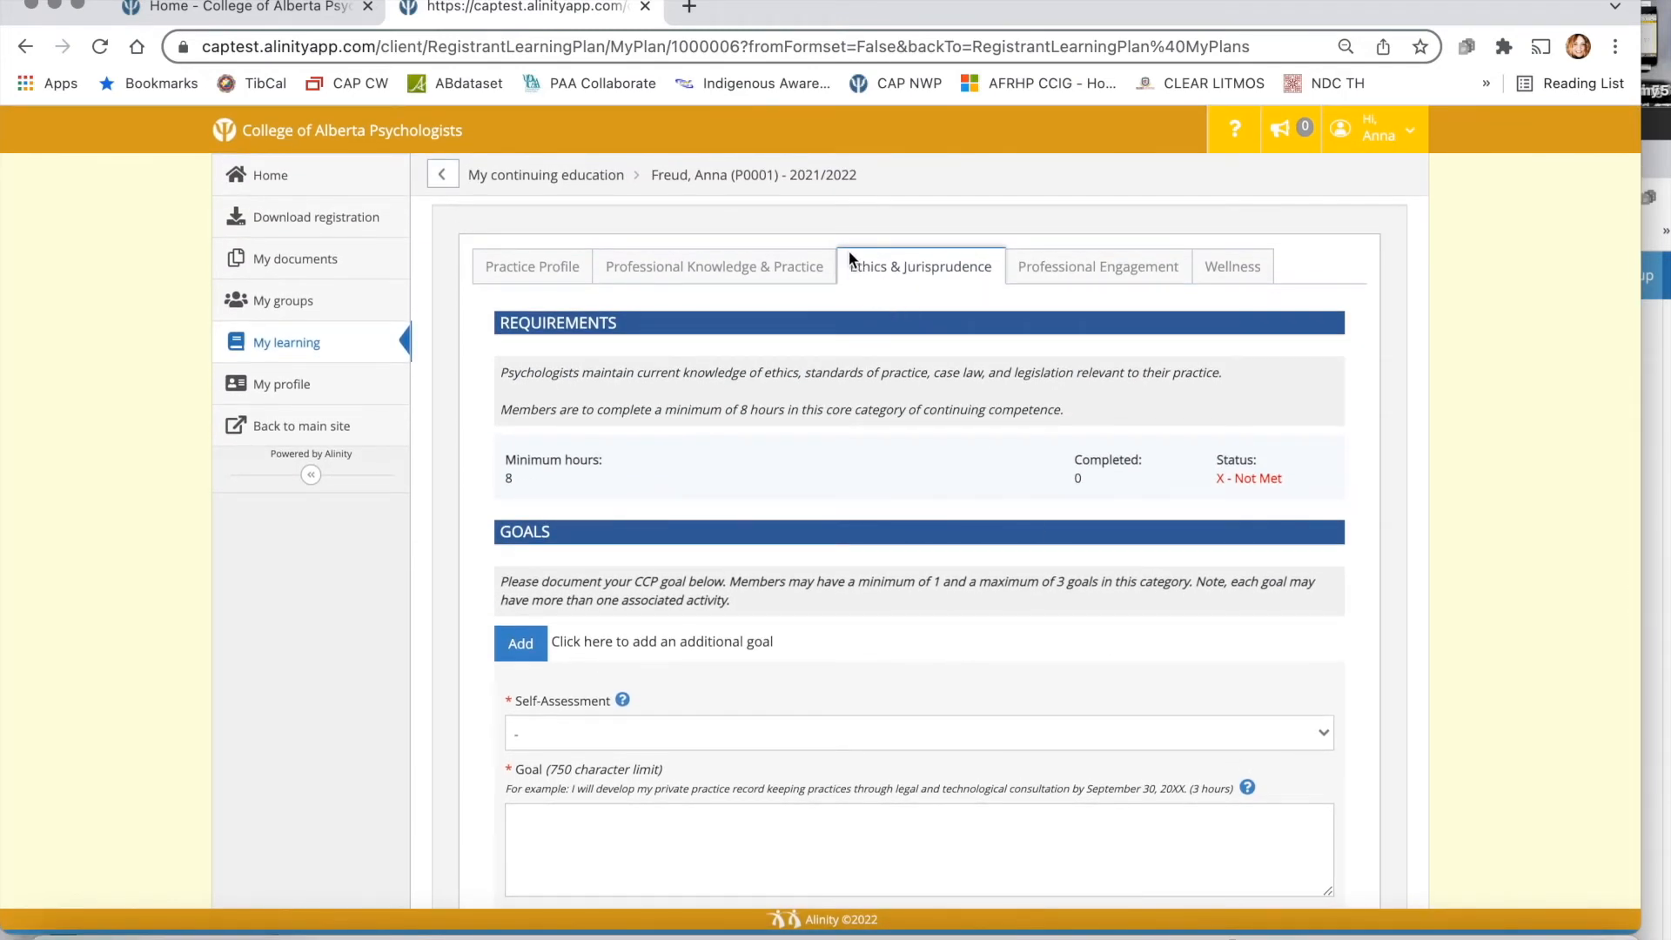
mouse_move(995, 302)
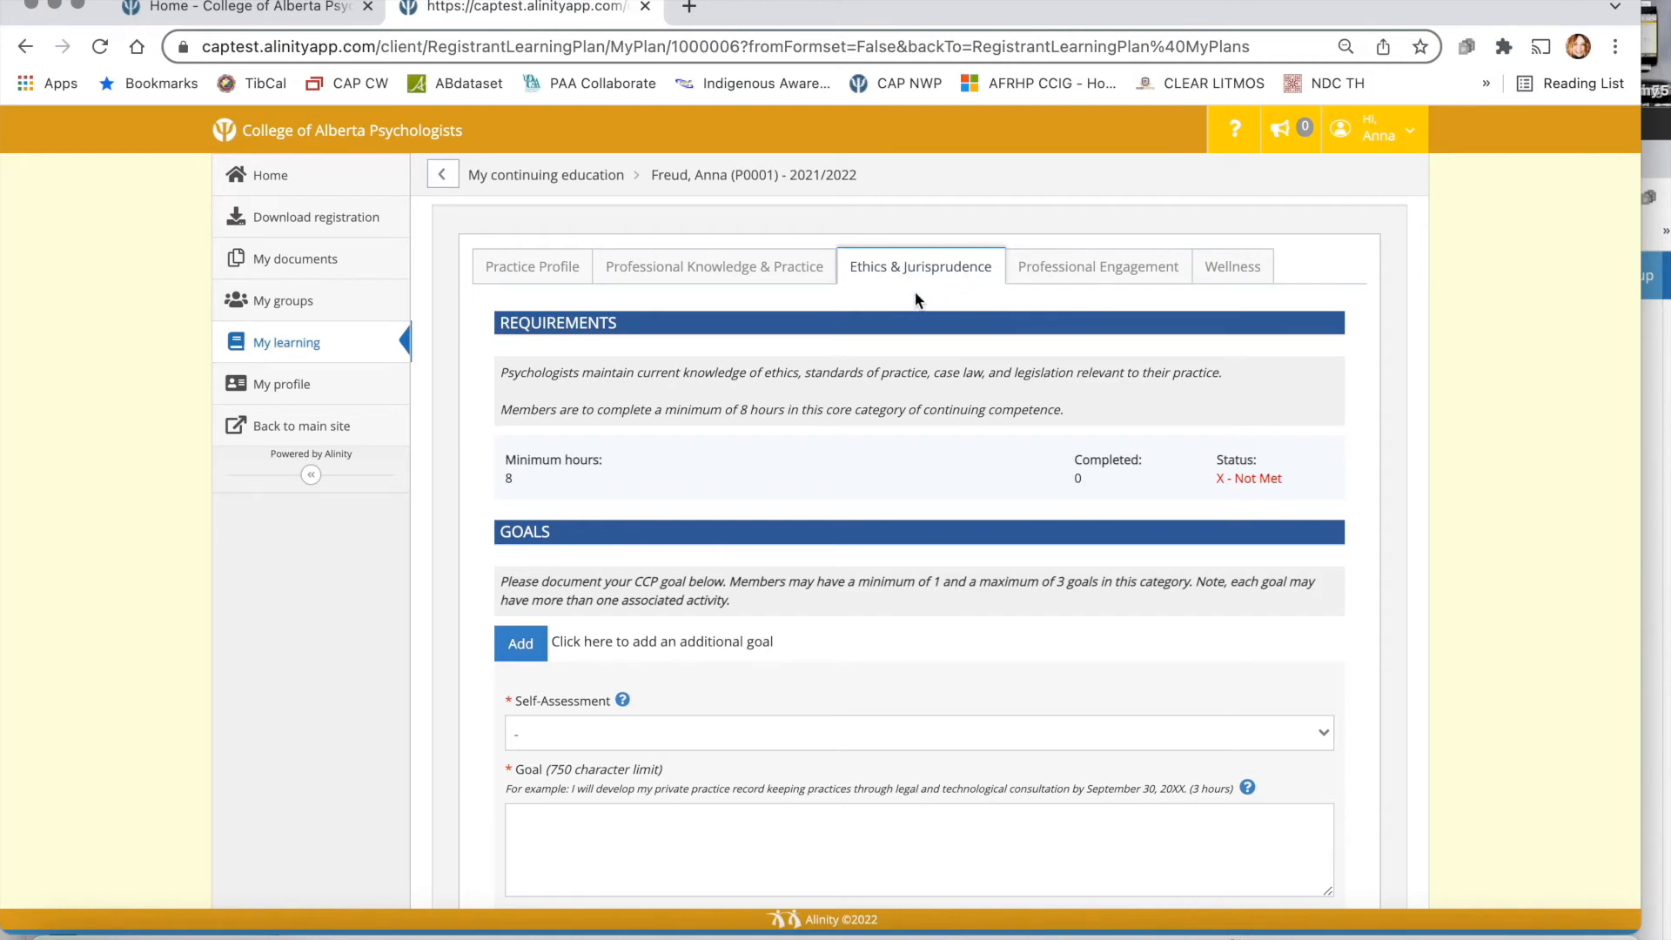
mouse_move(919, 266)
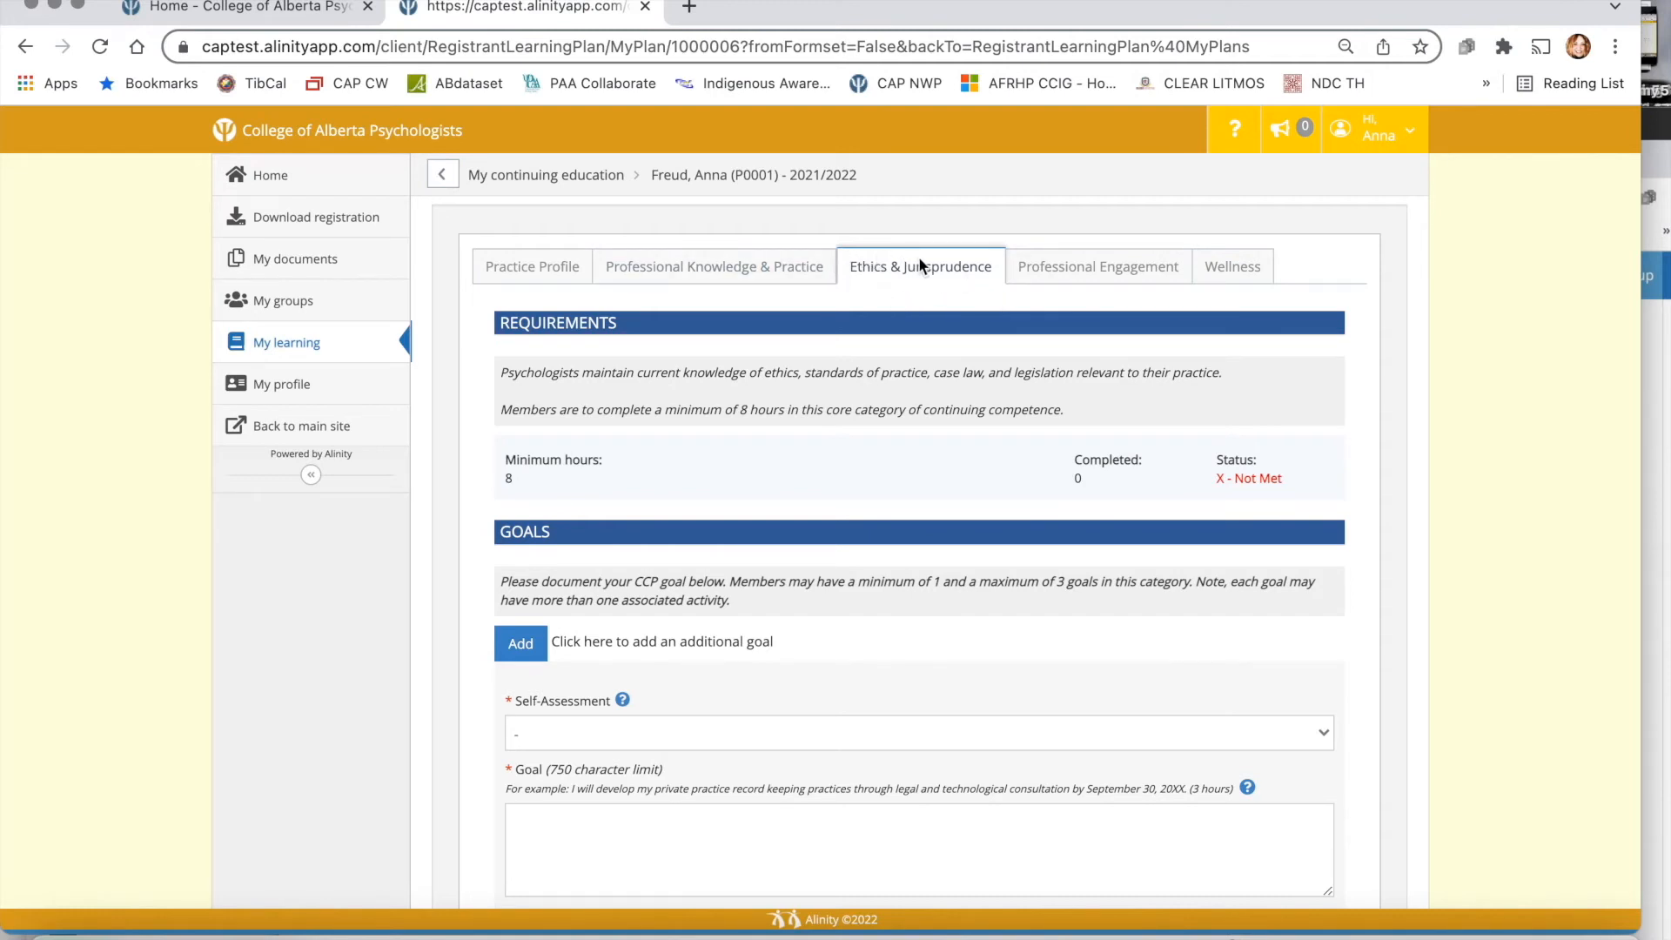
mouse_move(862, 428)
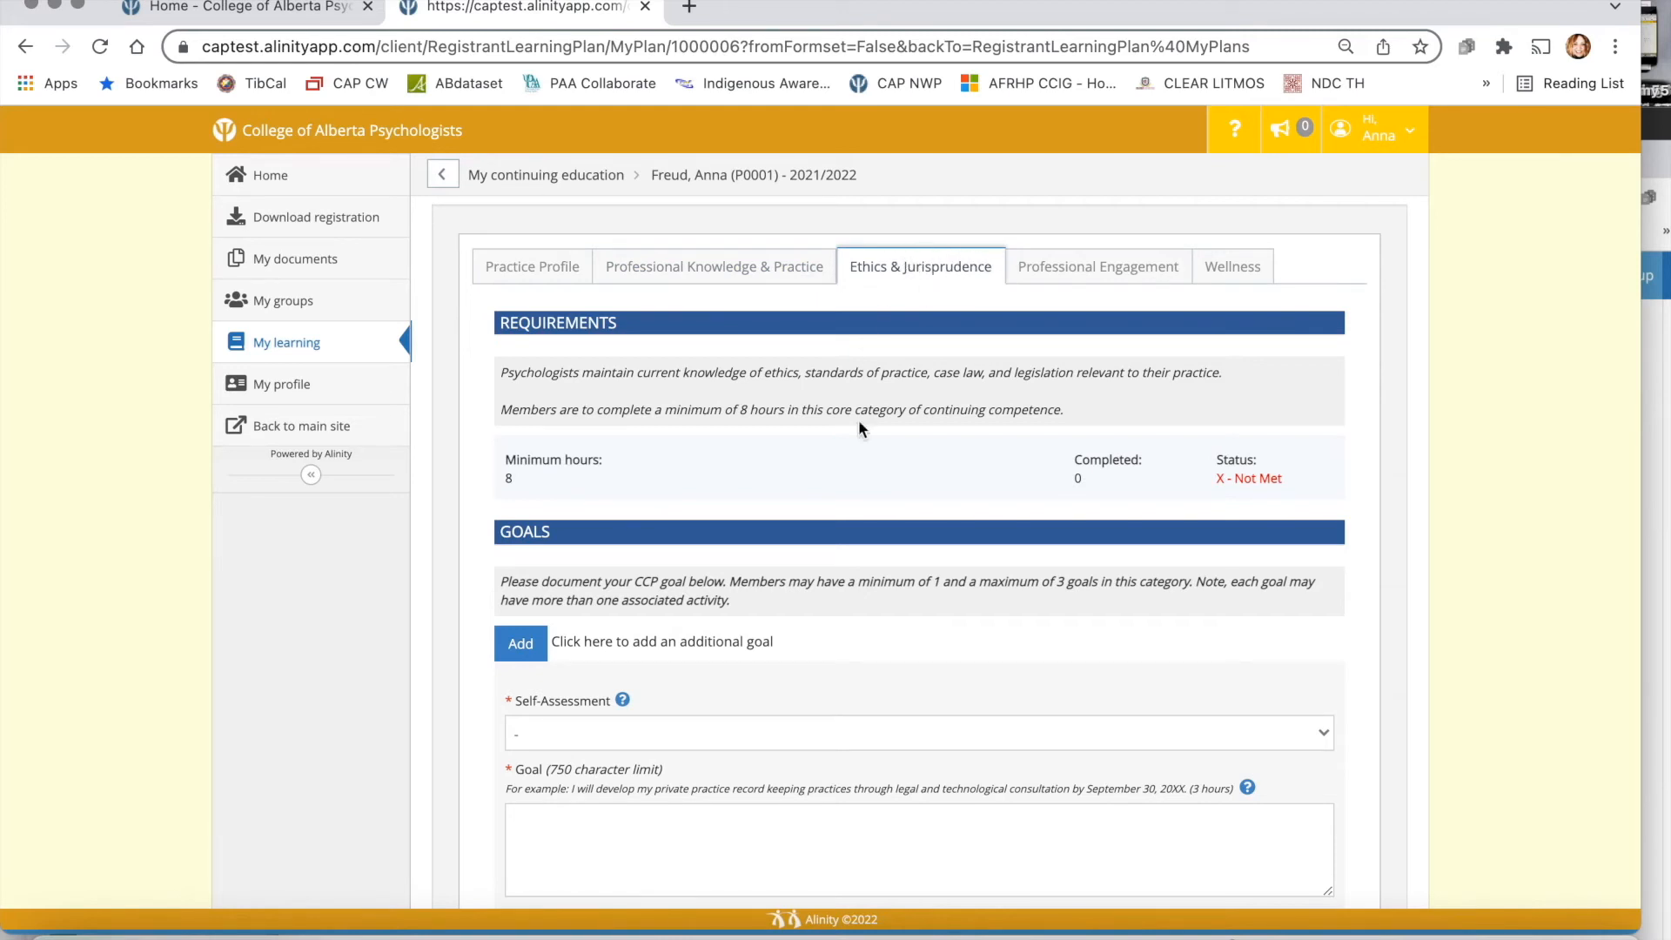
mouse_move(905, 567)
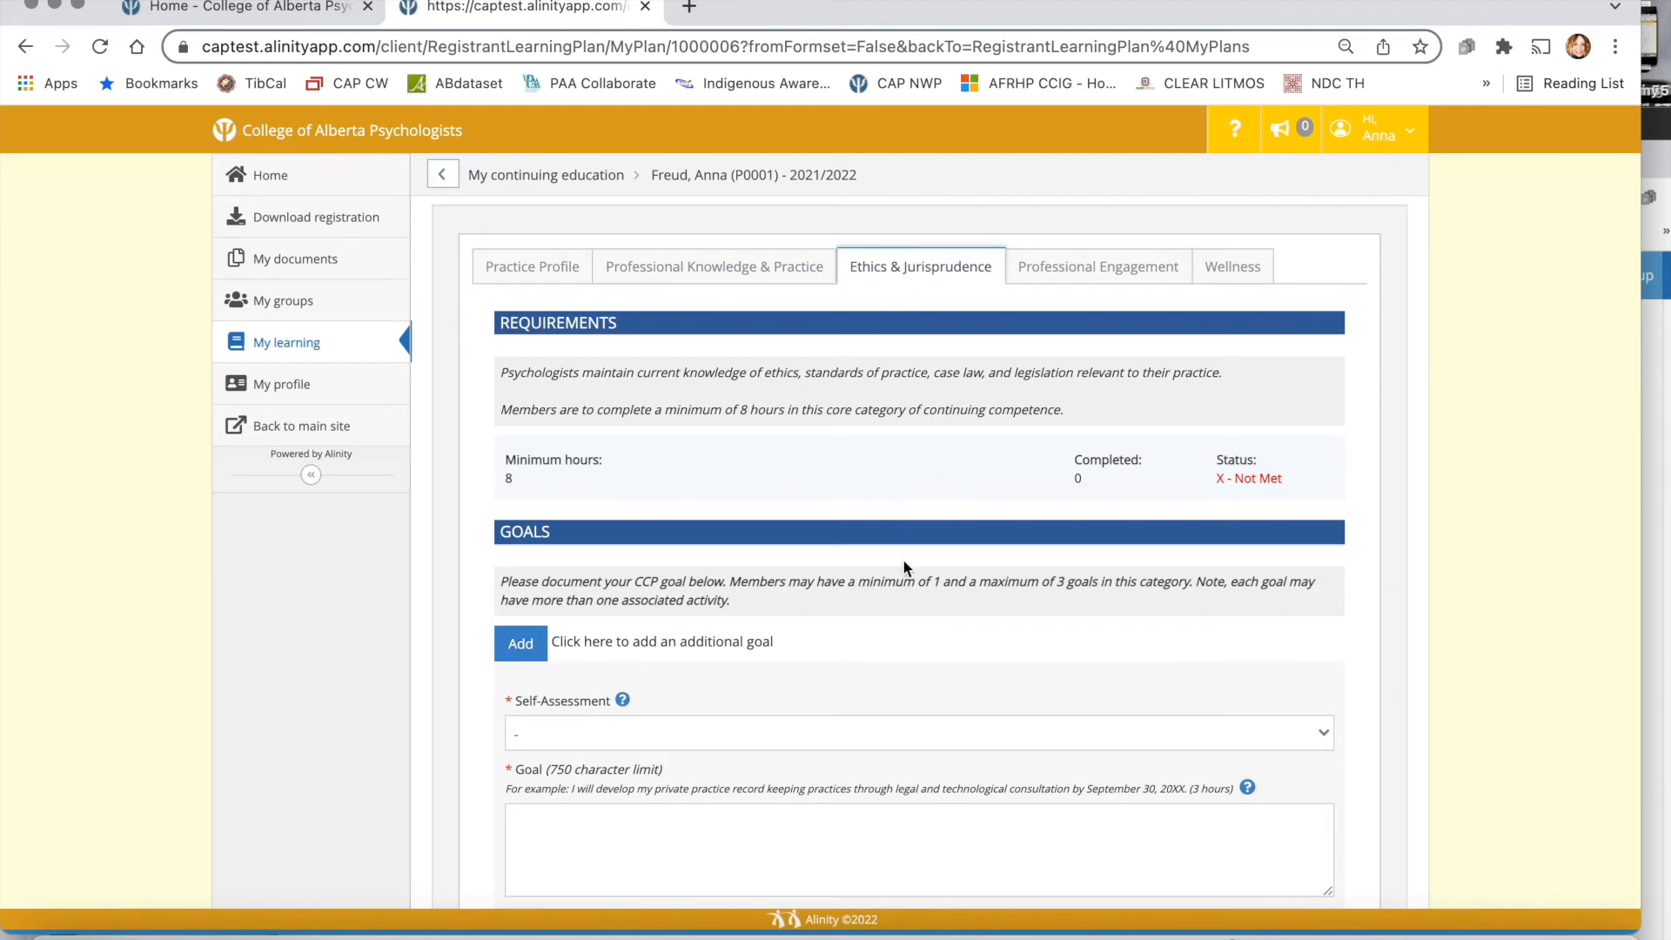
left_click(713, 266)
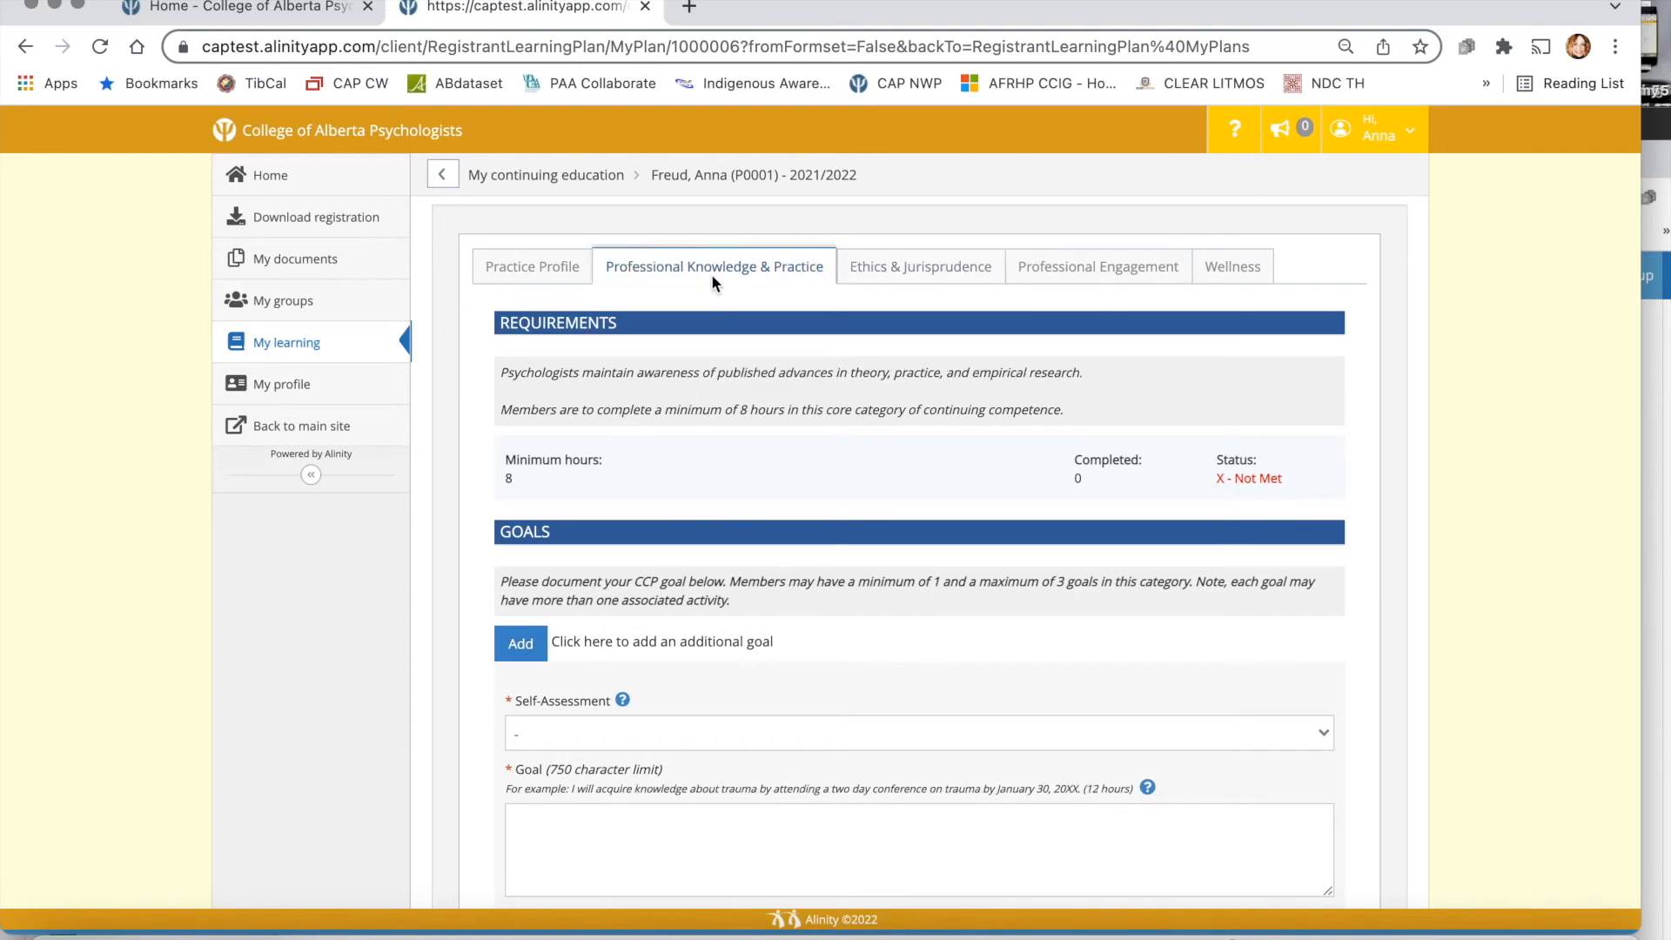
mouse_move(793, 619)
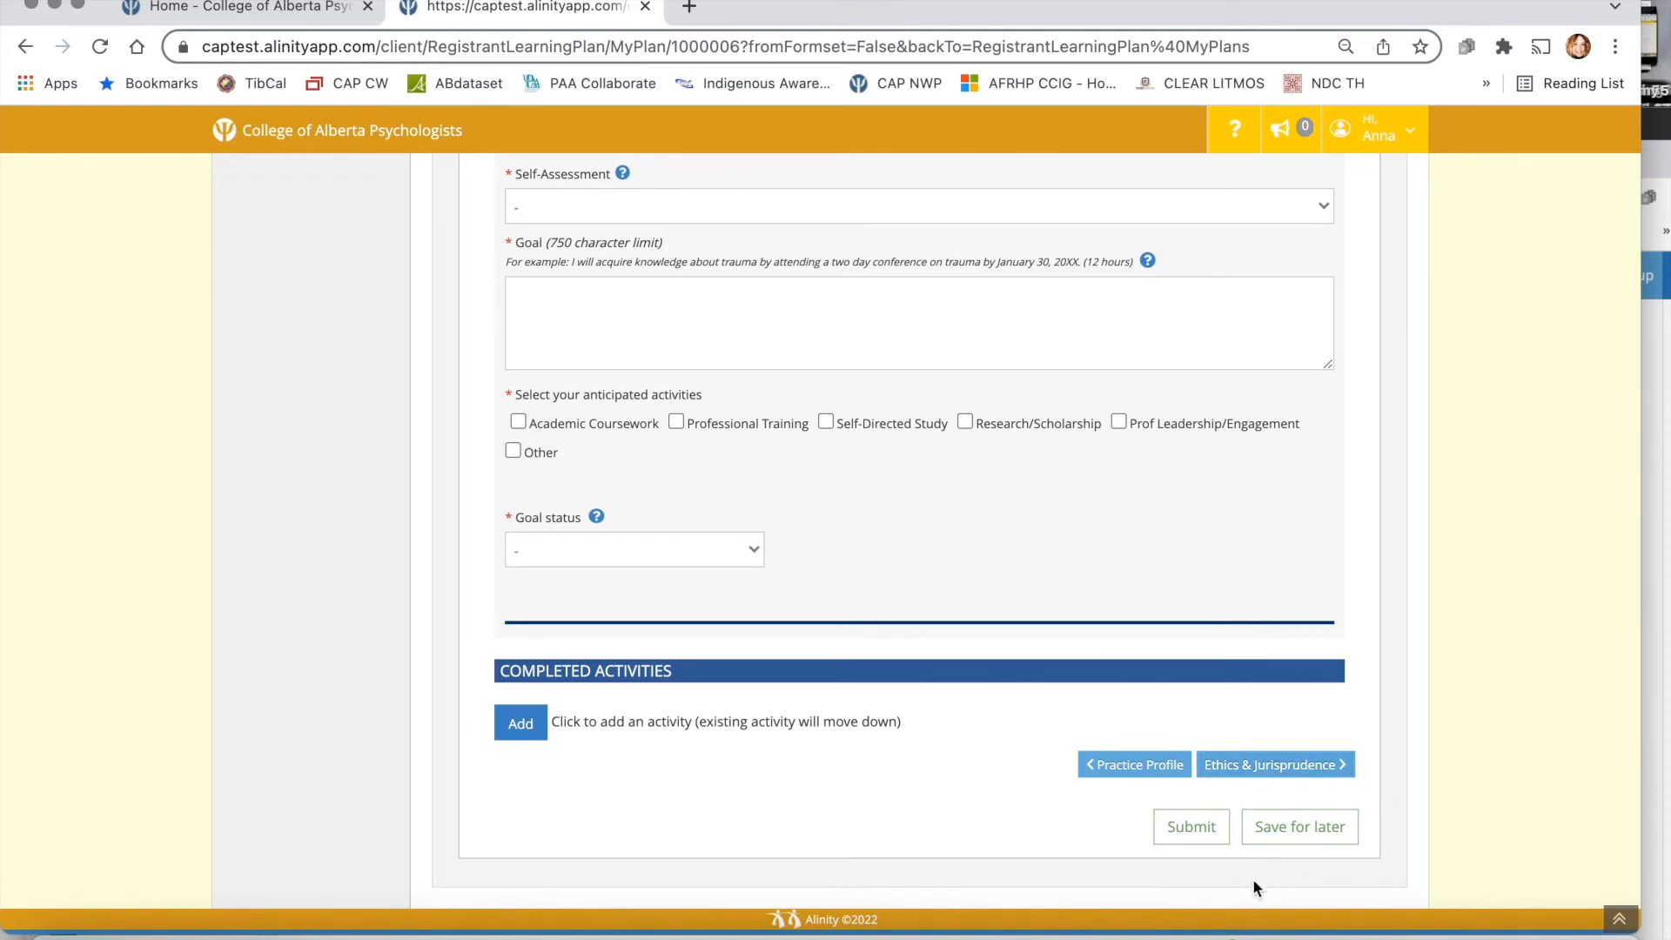
mouse_move(1312, 895)
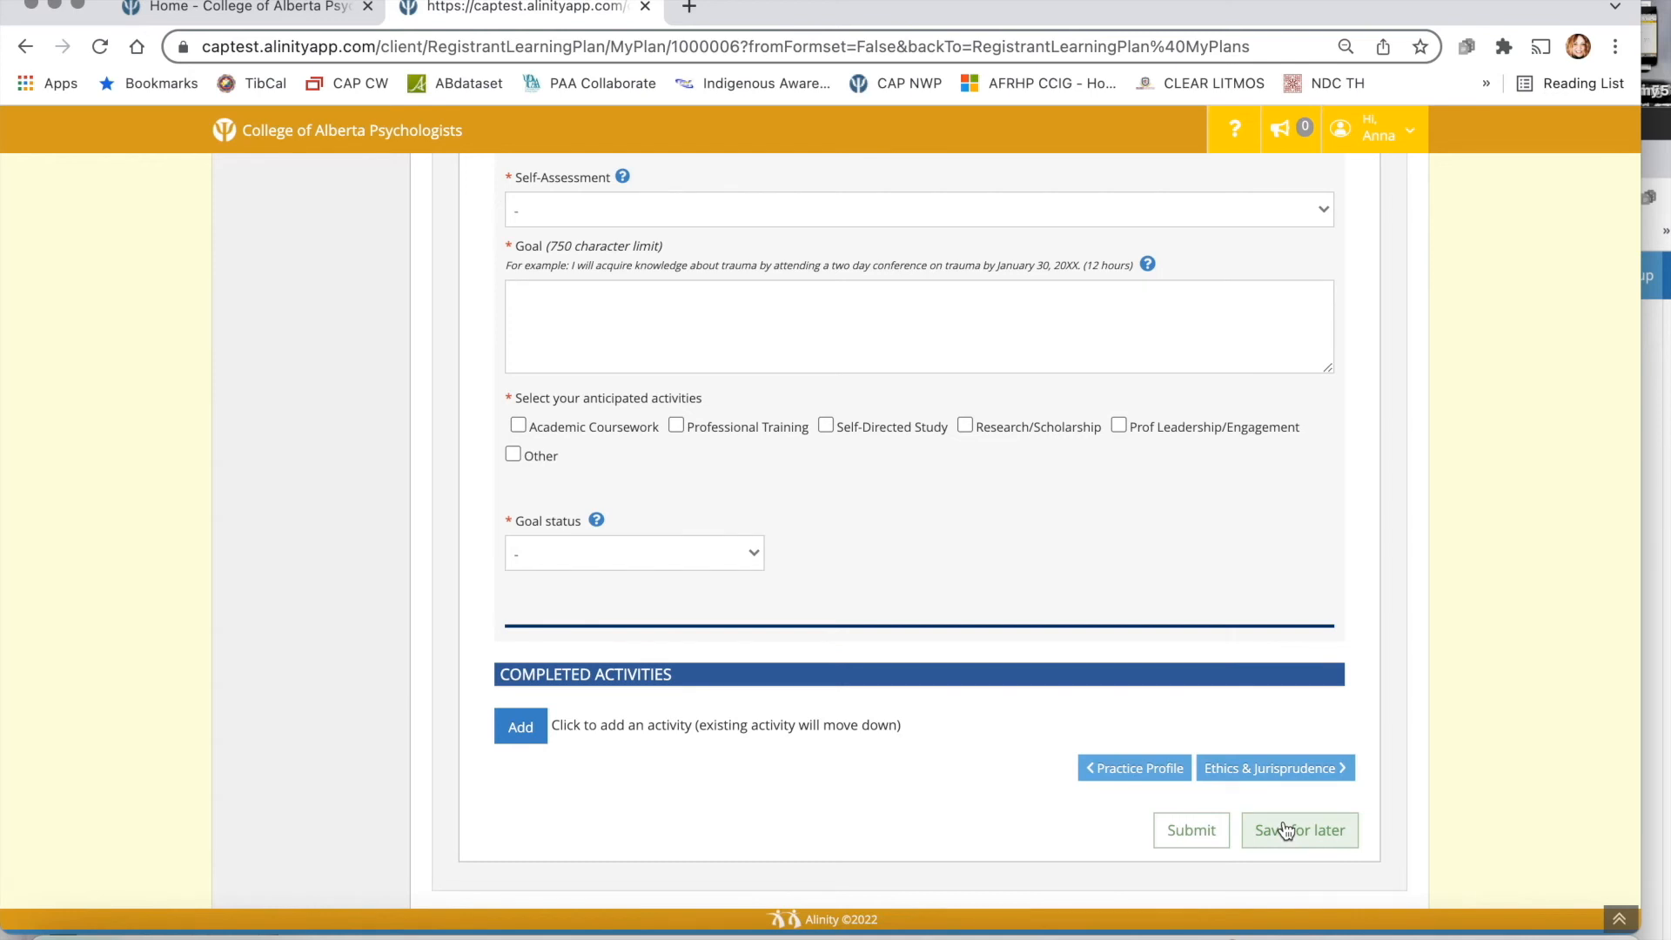
Save the plan with 'Save for later', then move through Professional Knowledge & Practice to the Wellness section
left_click(1298, 830)
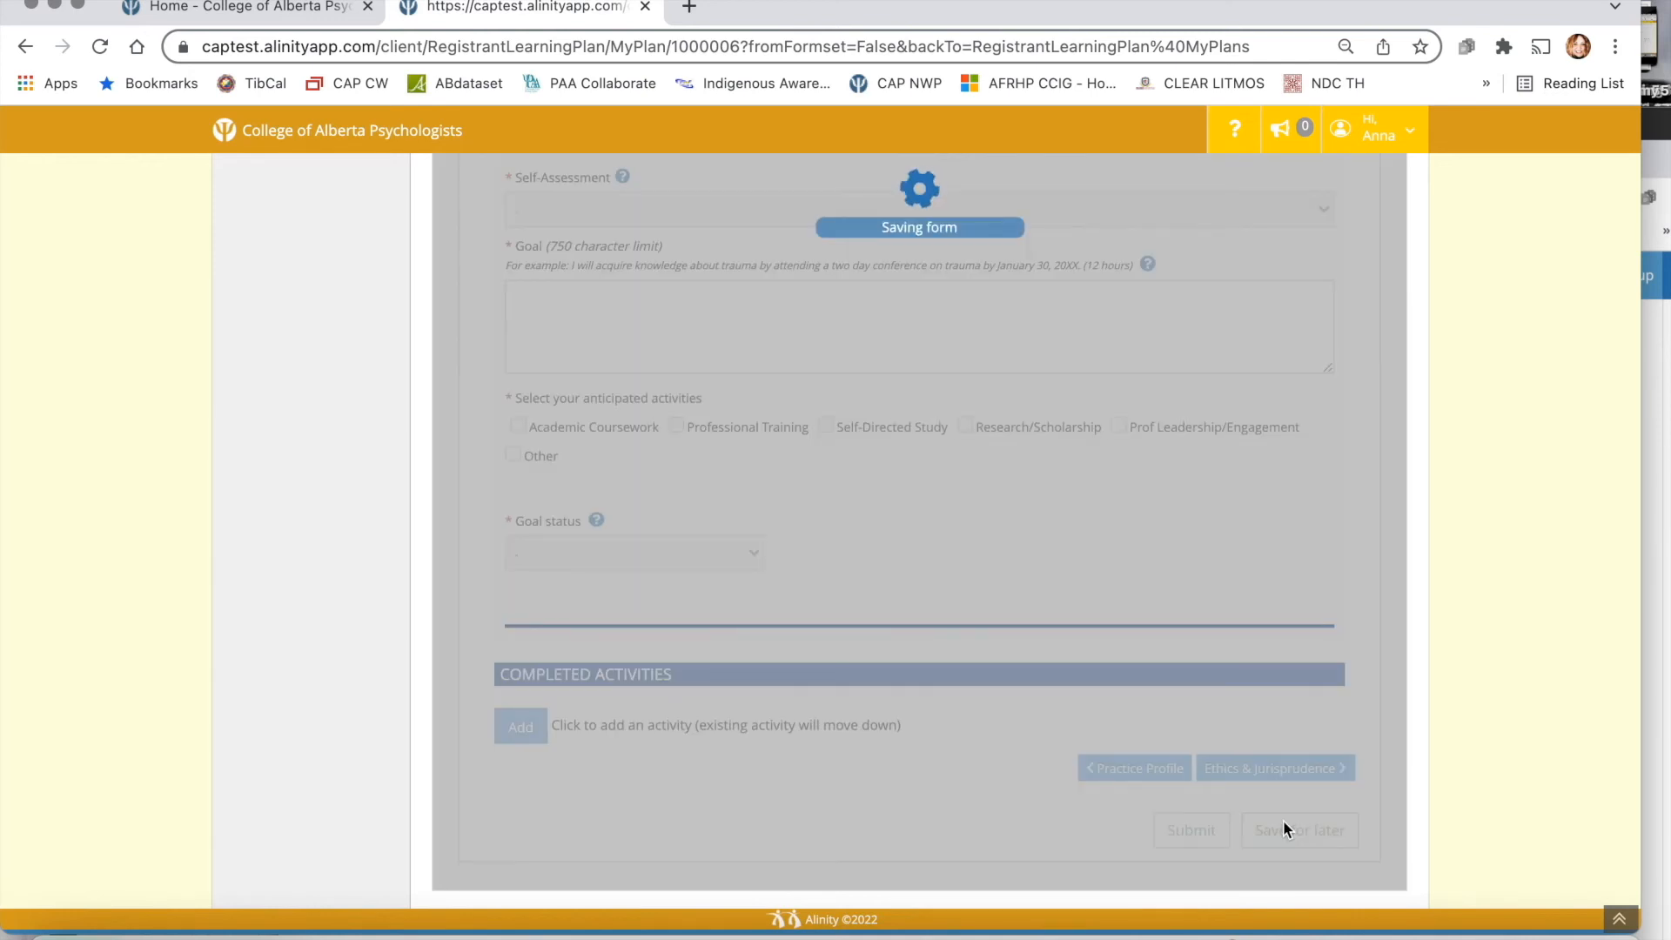
left_click(1299, 830)
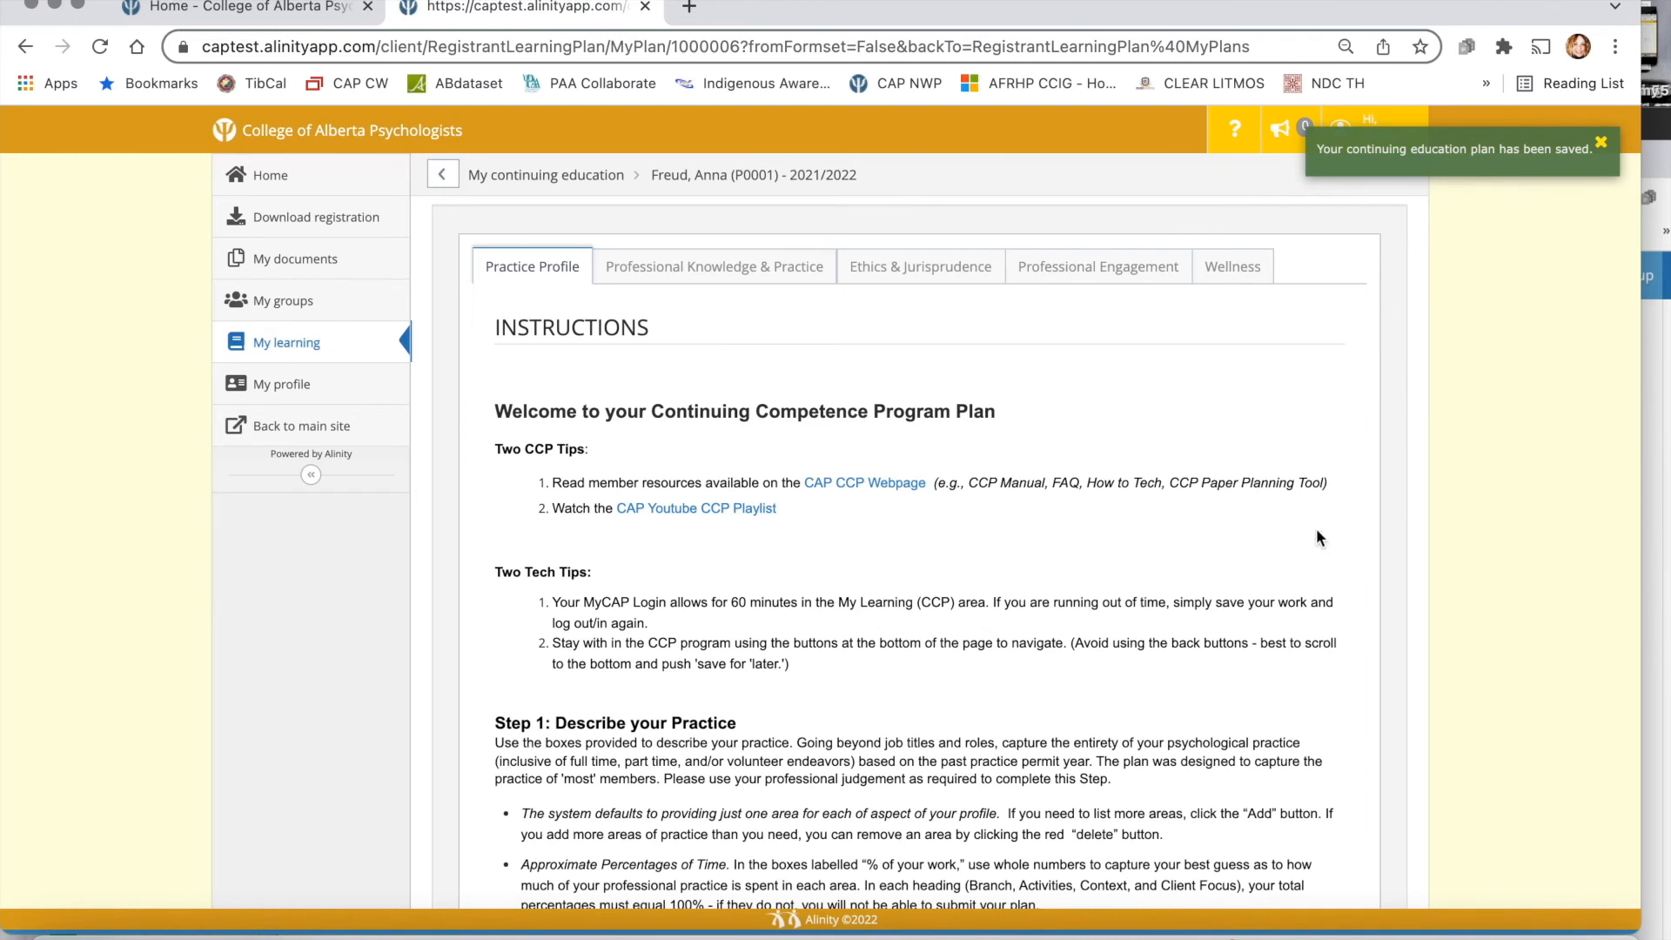
left_click(714, 266)
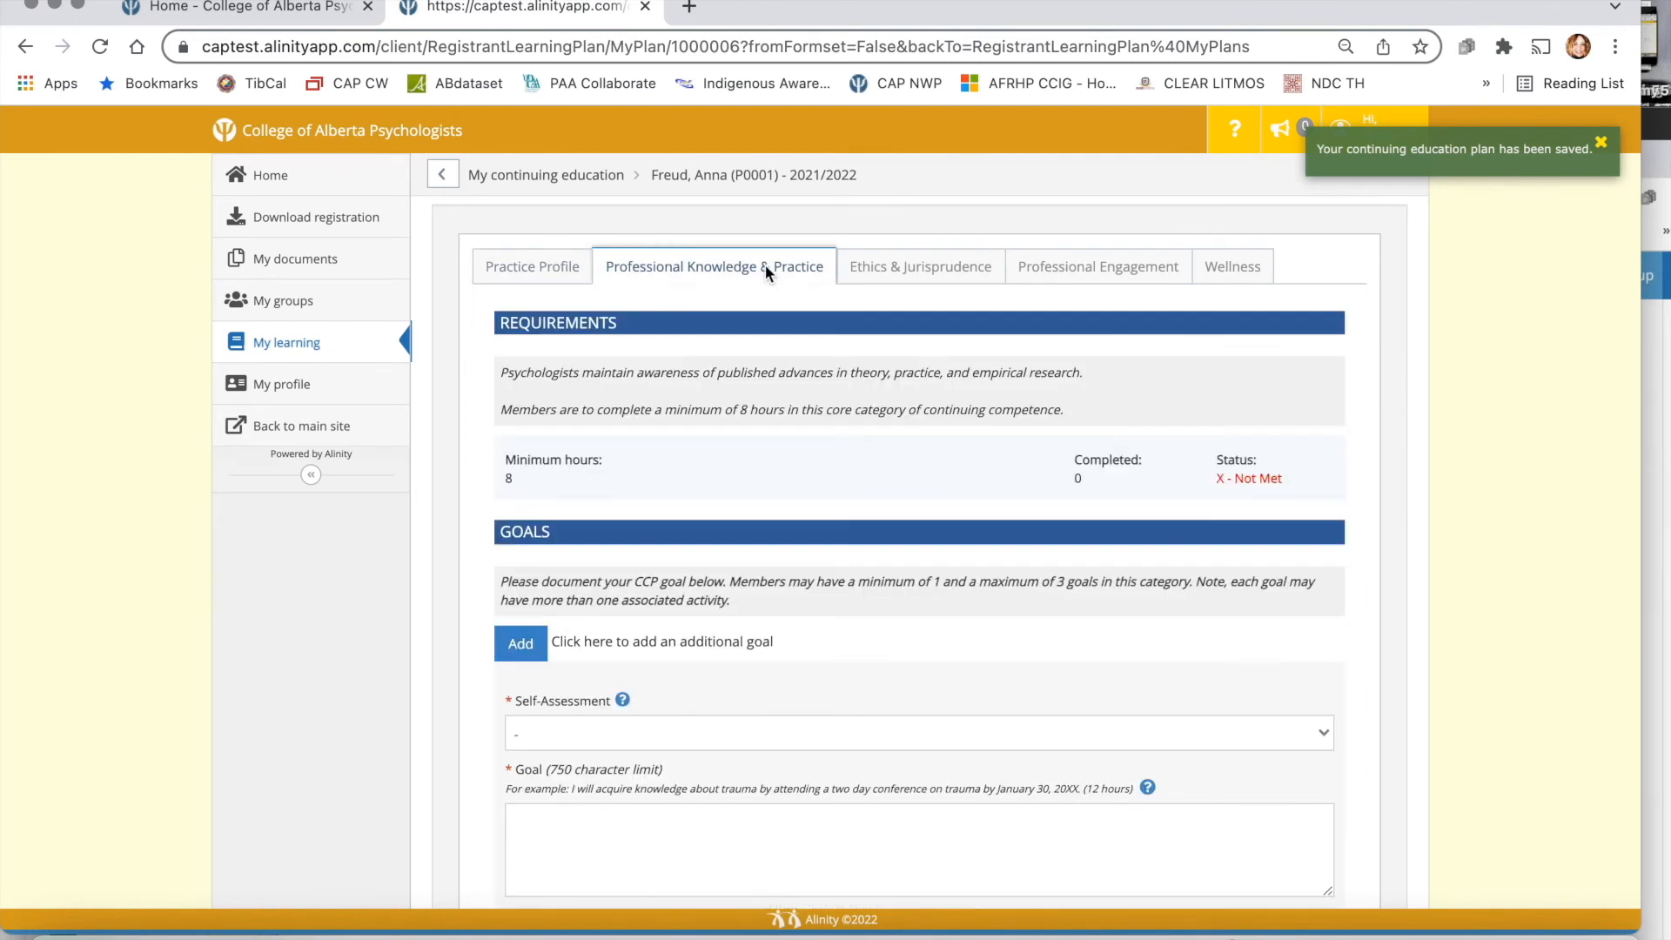
left_click(1232, 266)
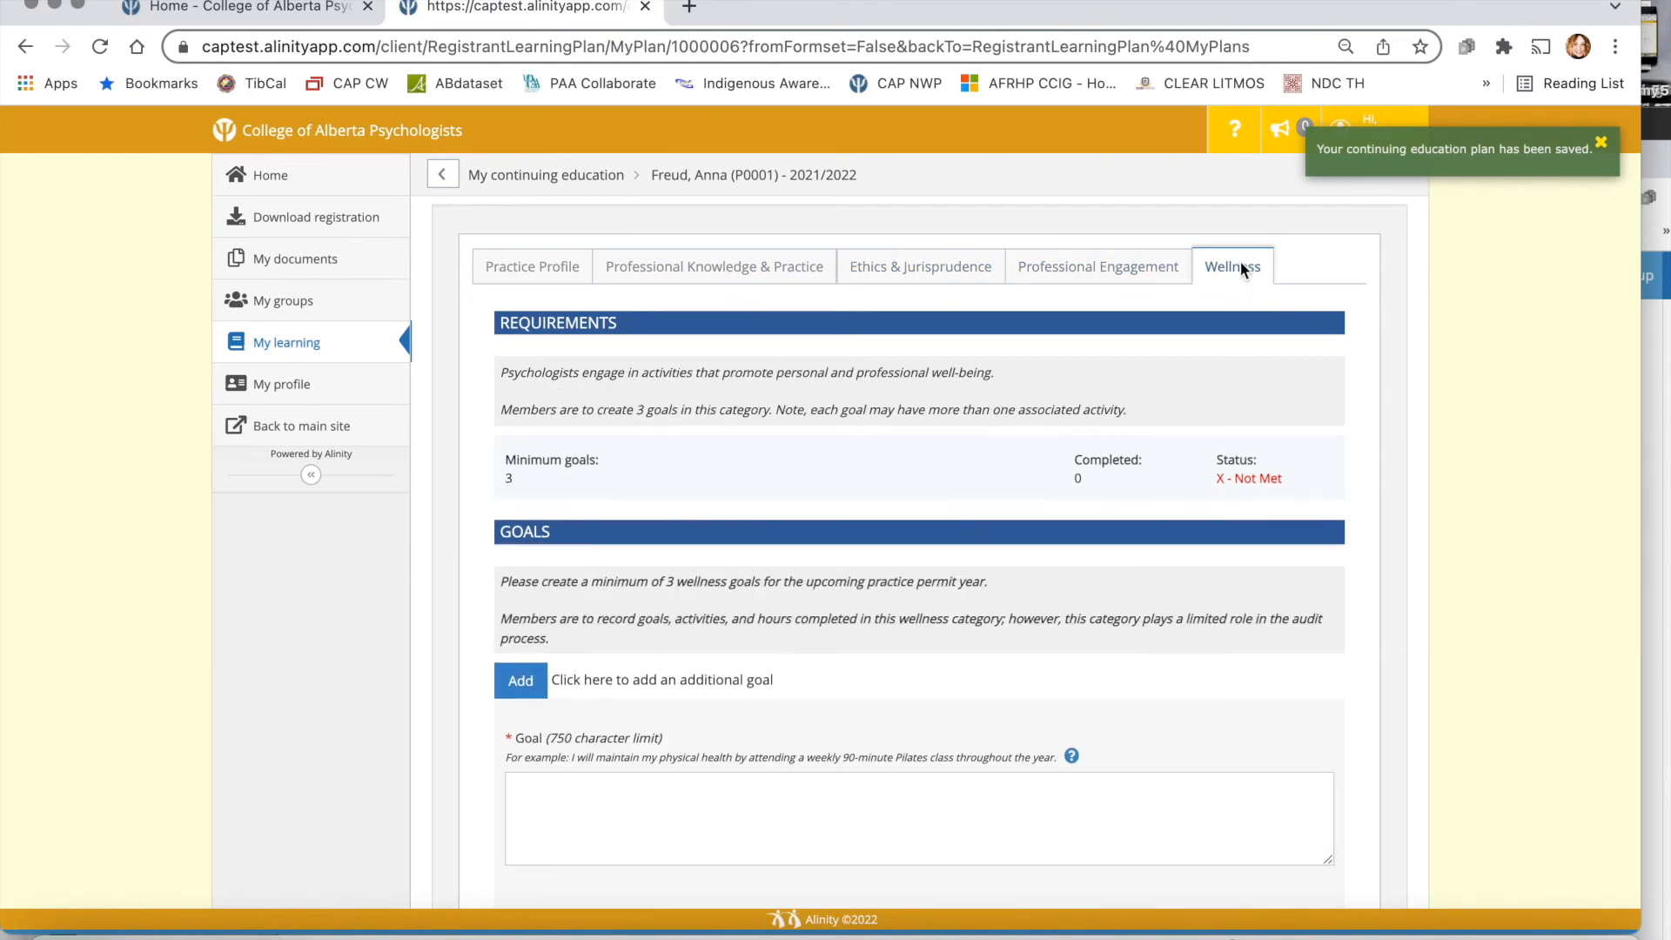
Review the Wellness section and save the plan again with 'Save for later'
scroll("down", 3)
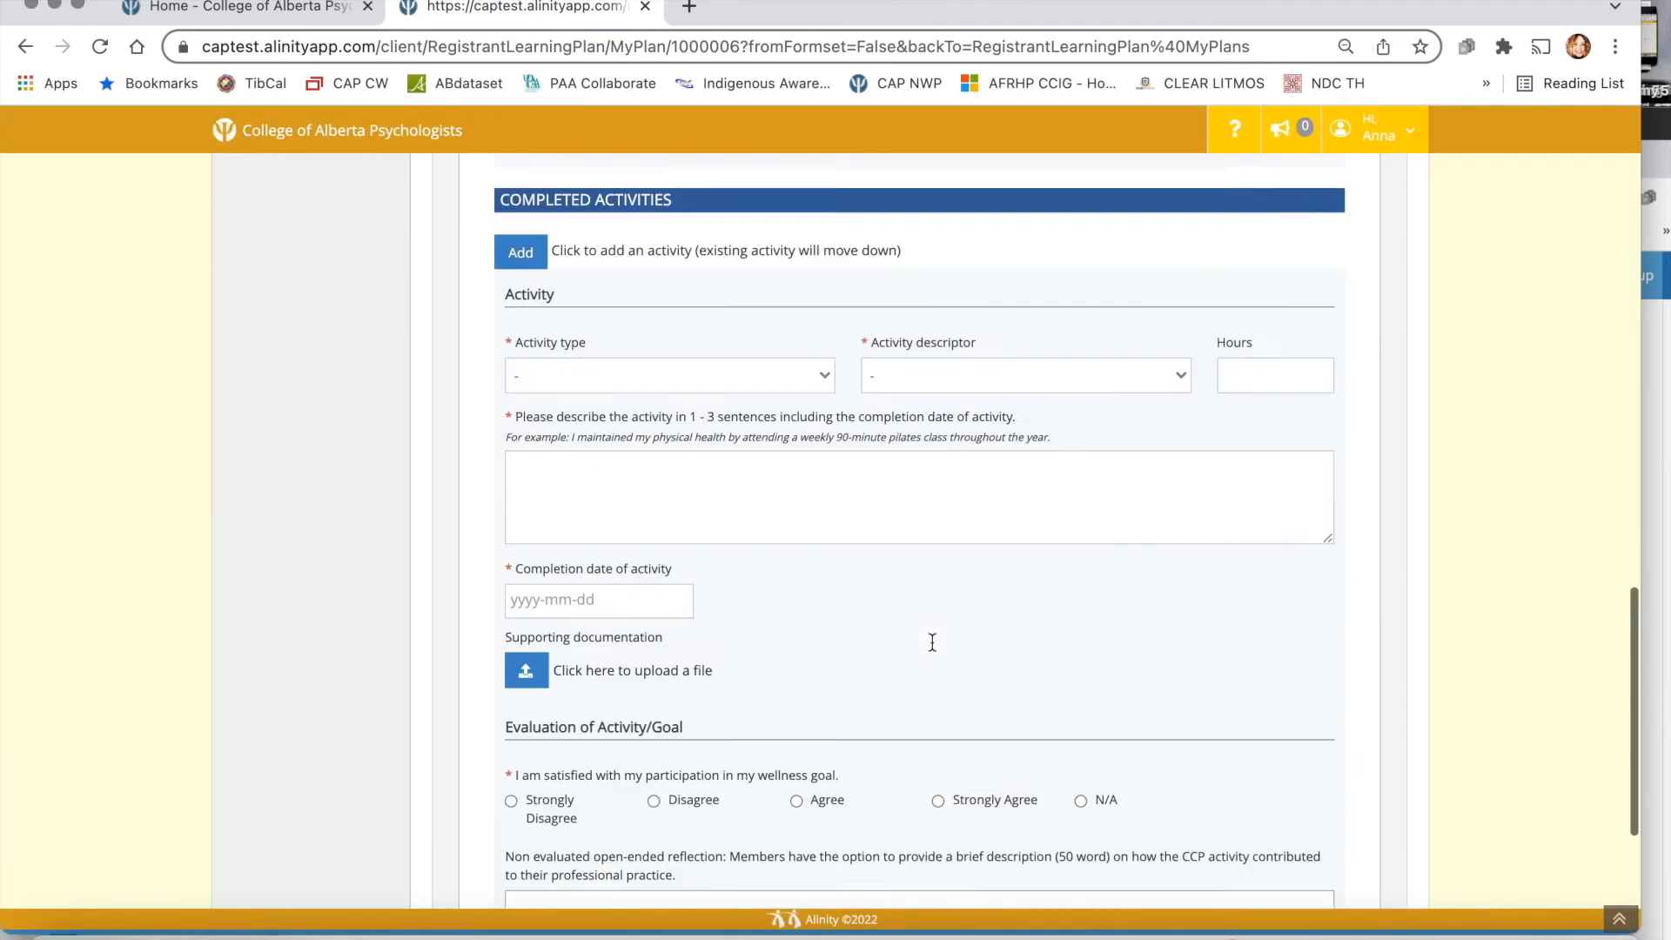
left_click(444, 178)
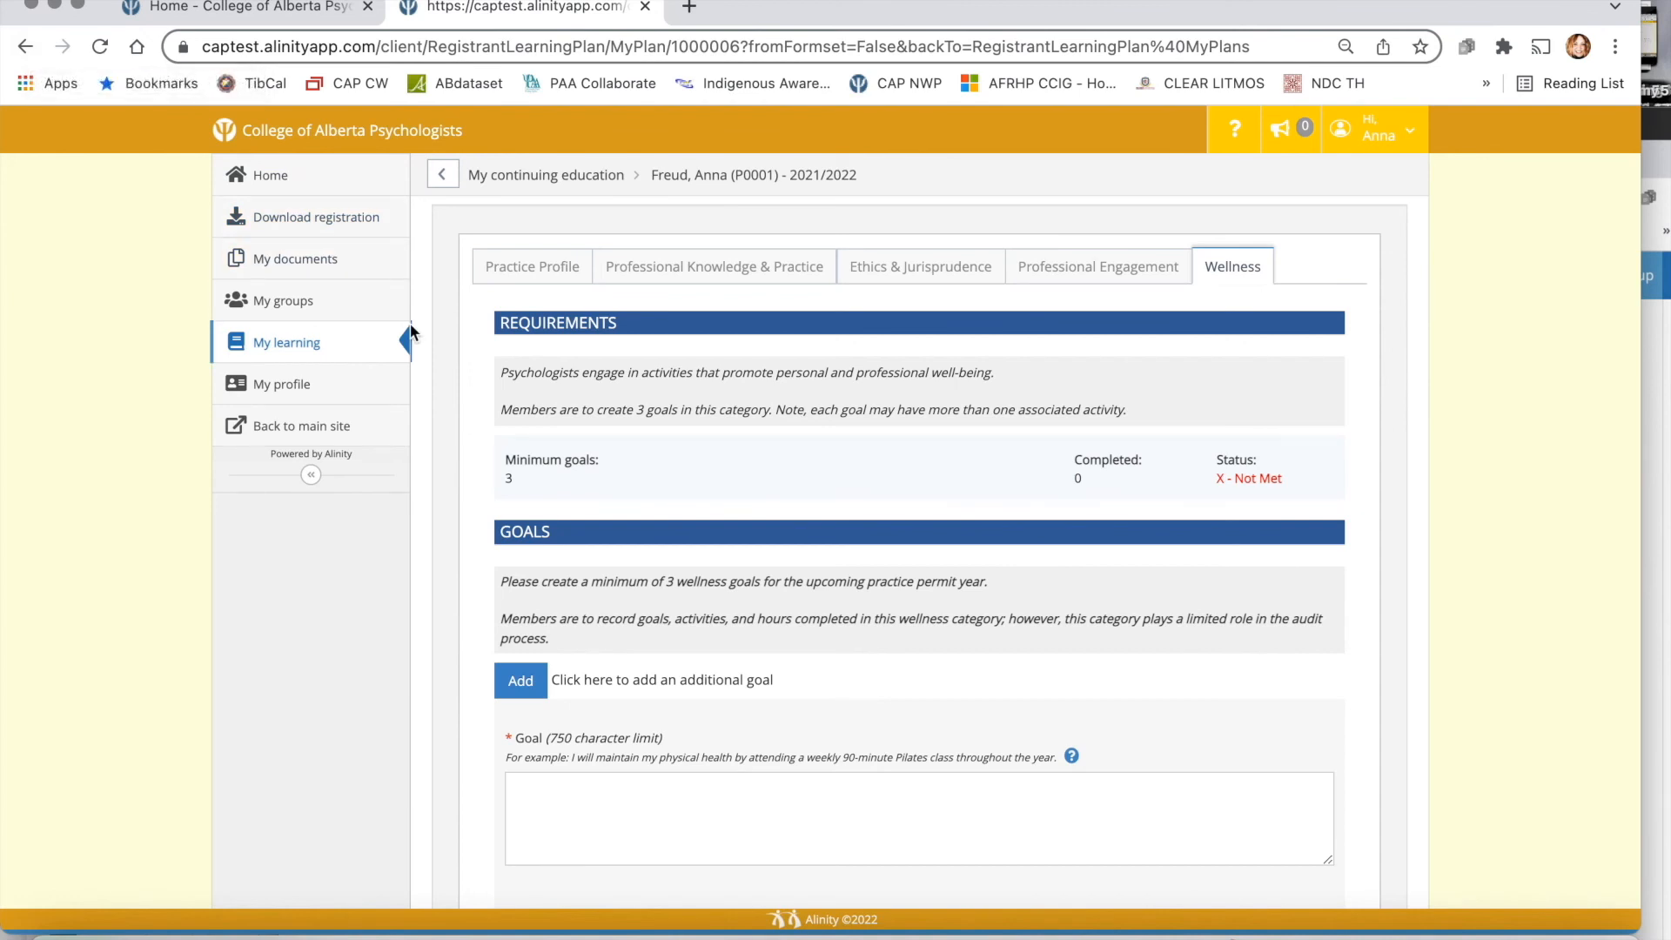
mouse_move(1079, 262)
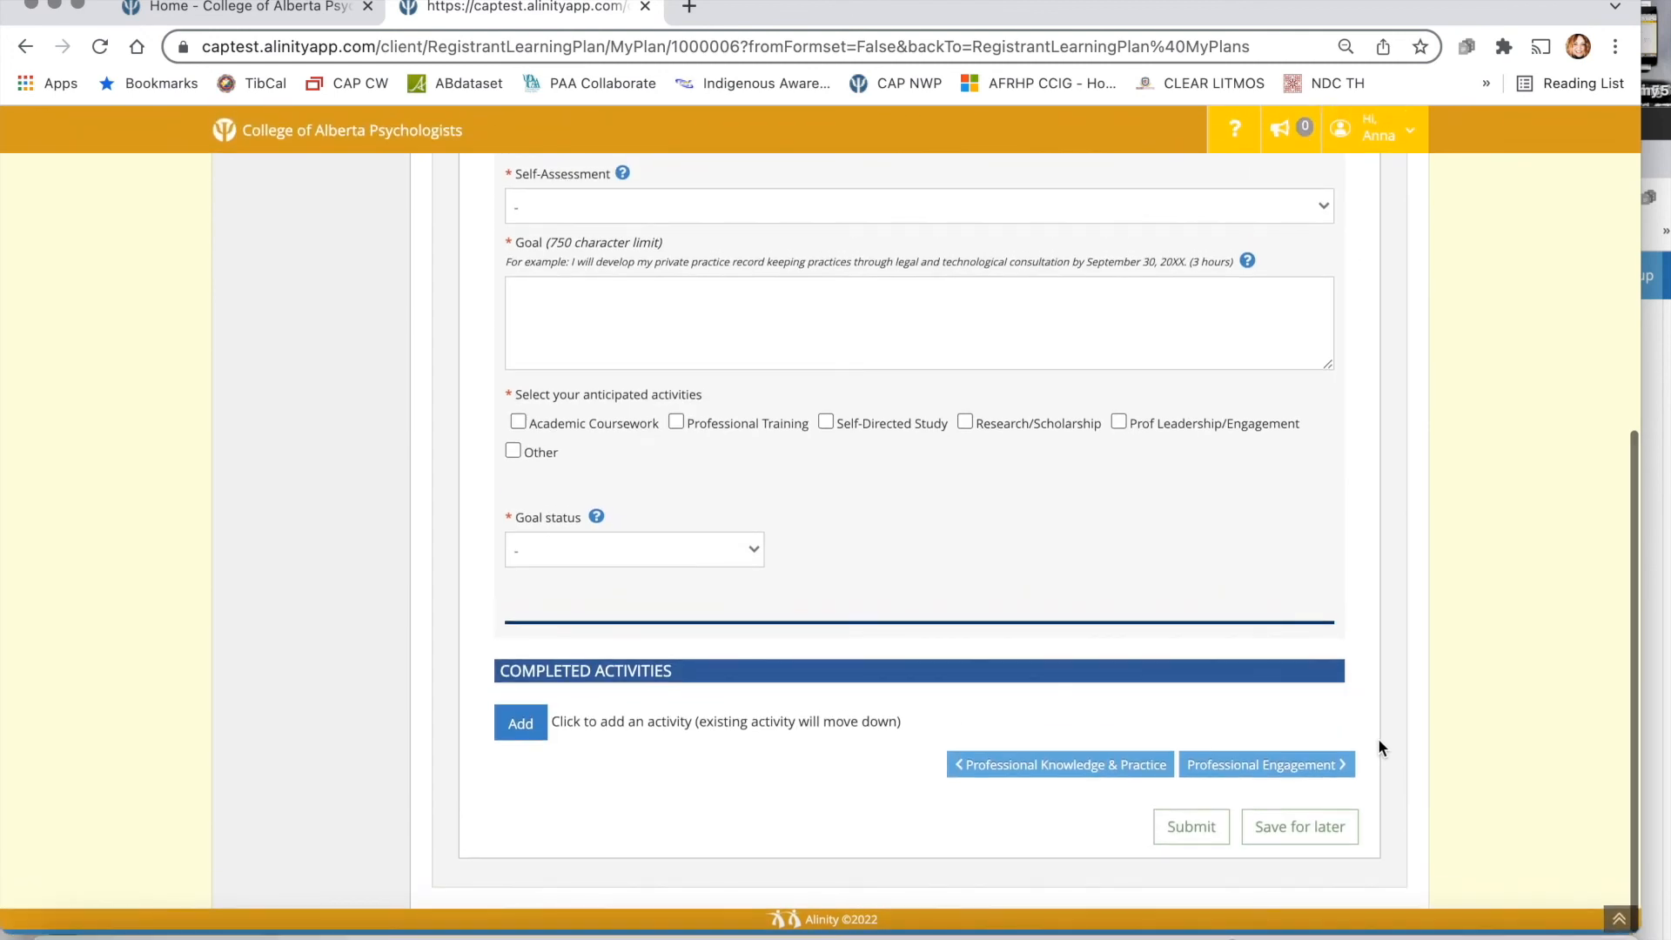
left_click(1299, 825)
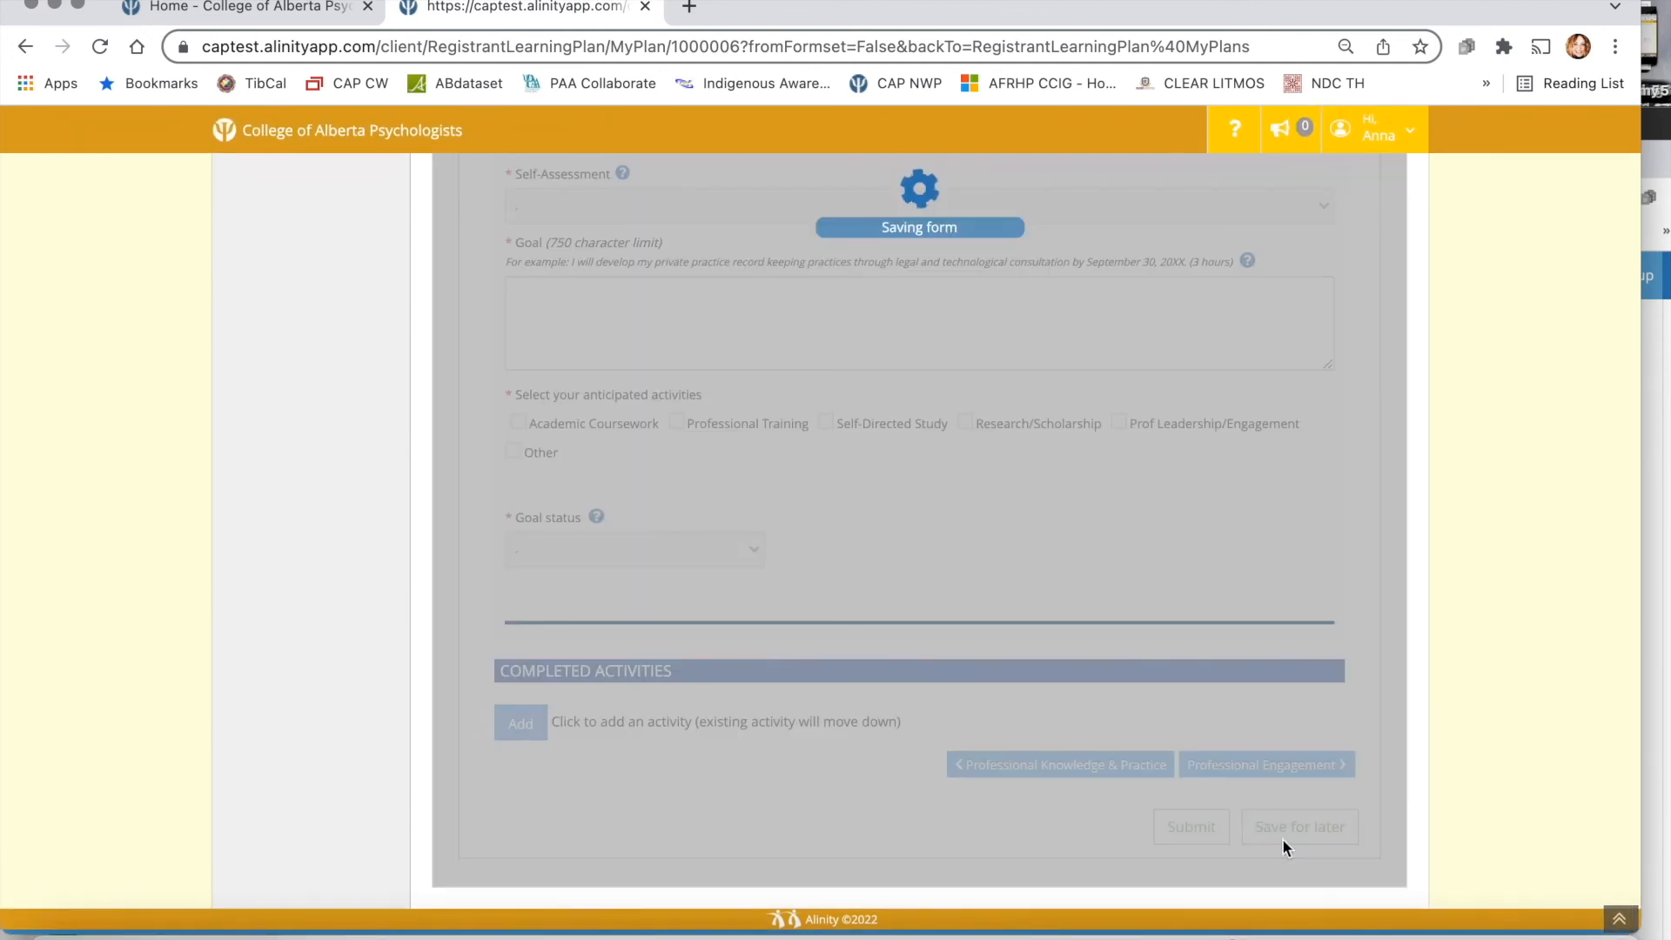
left_click(1298, 825)
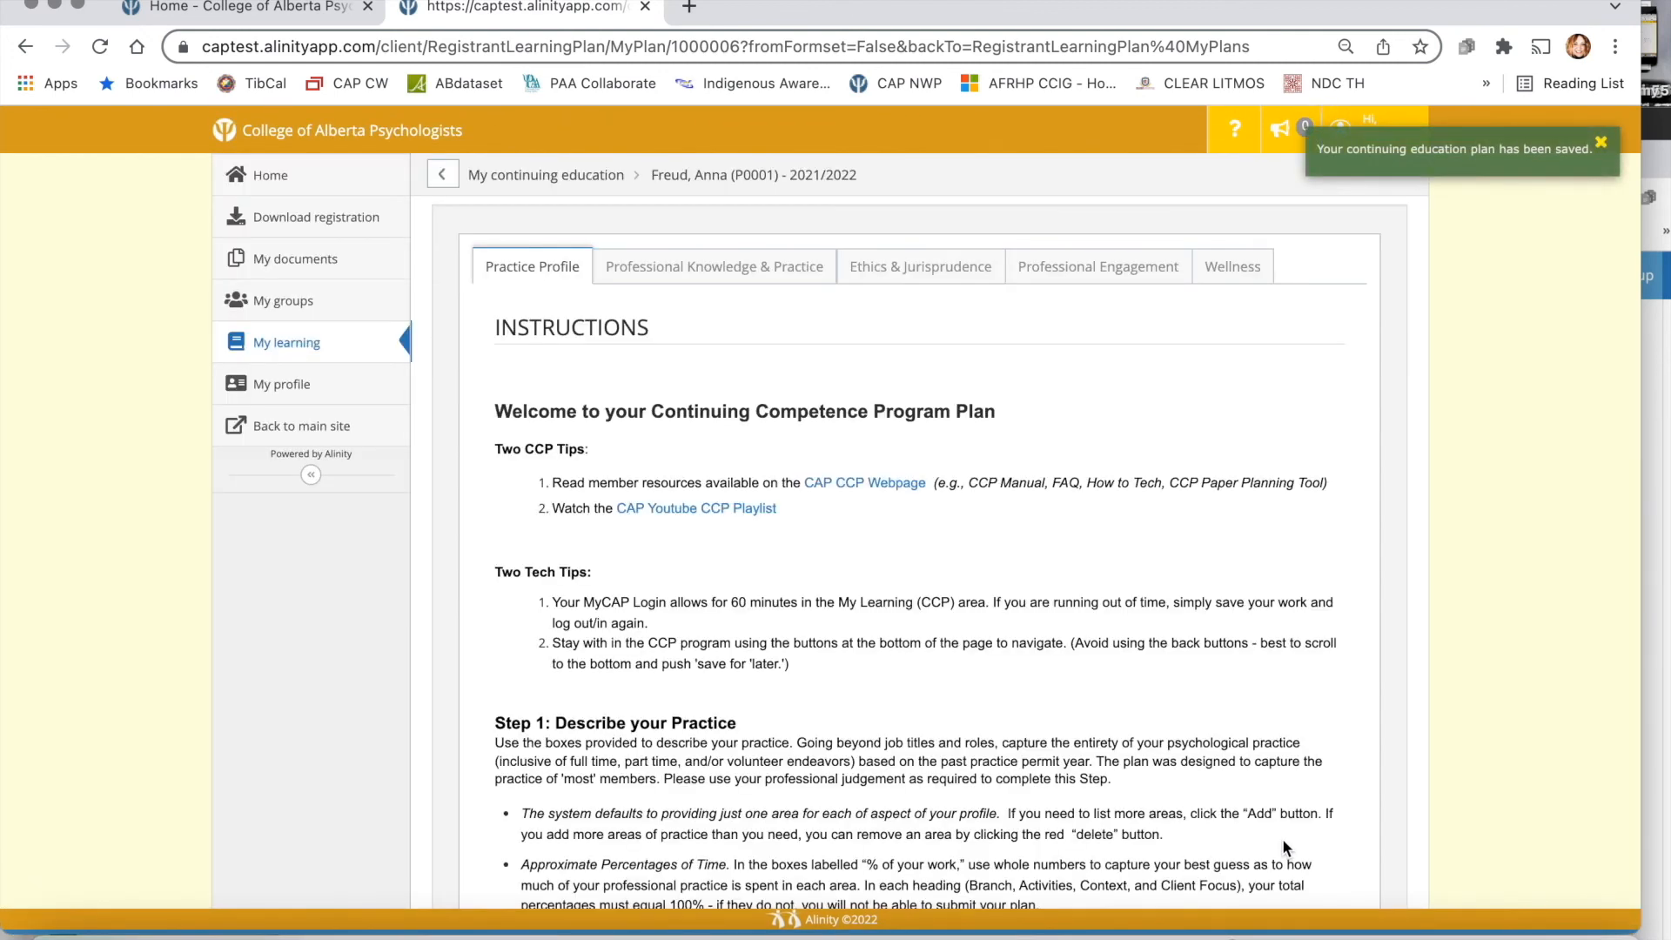
Move on to the Ethics & Jurisprudence section and scroll toward Professional Engagement
left_click(919, 266)
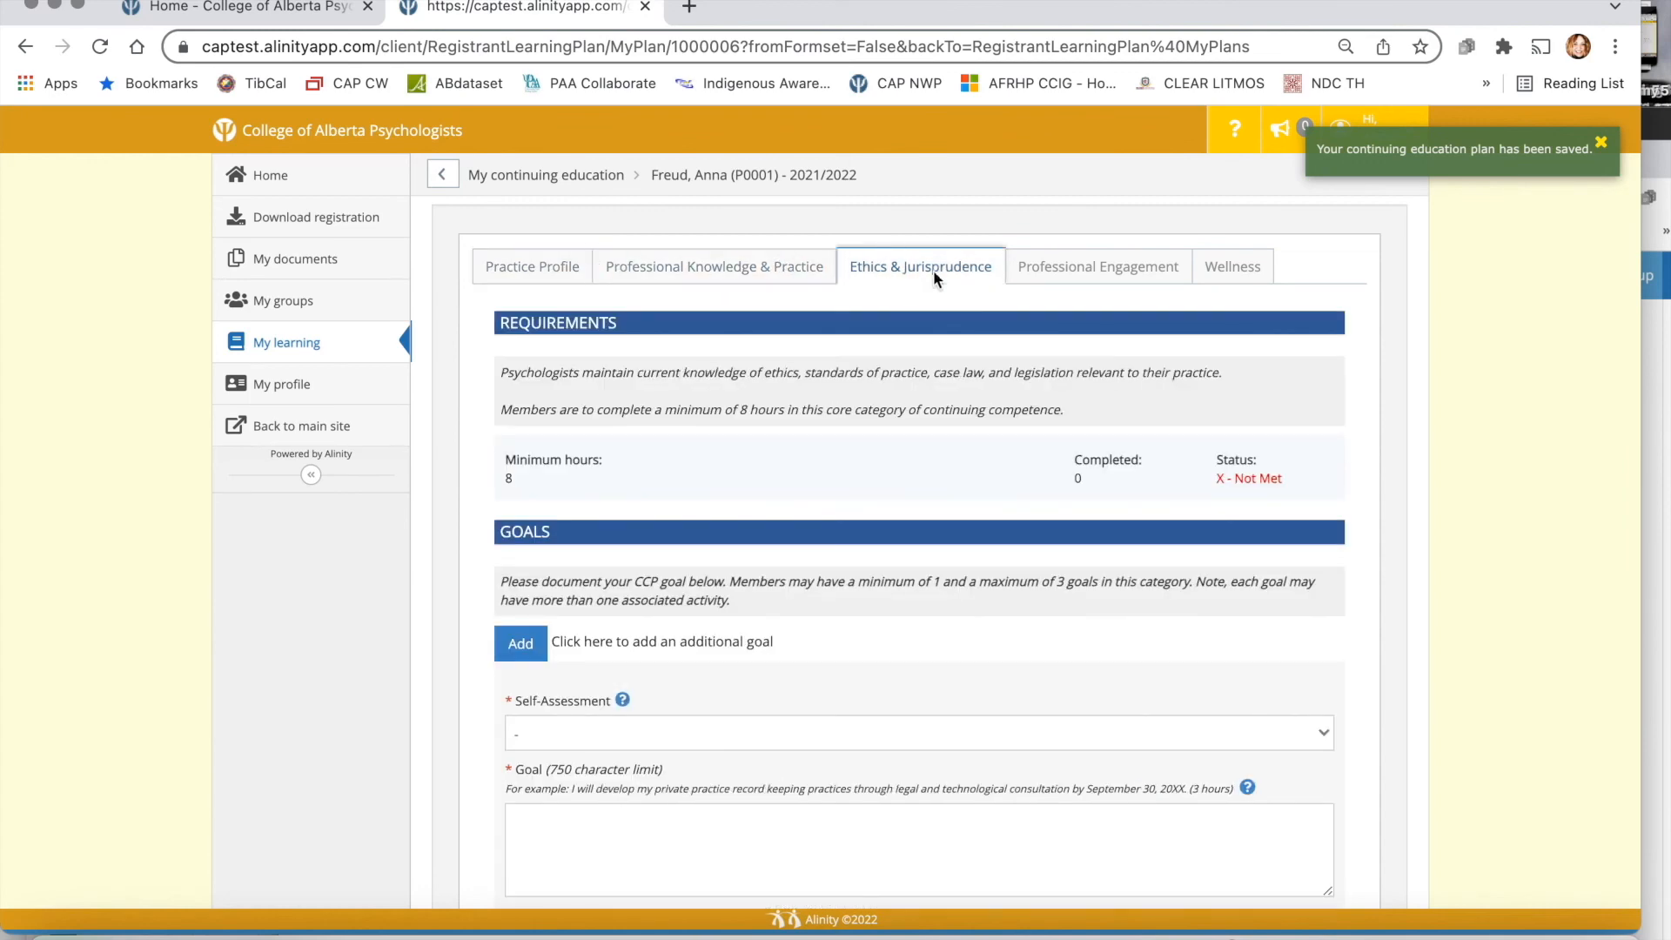
scroll("down", 3)
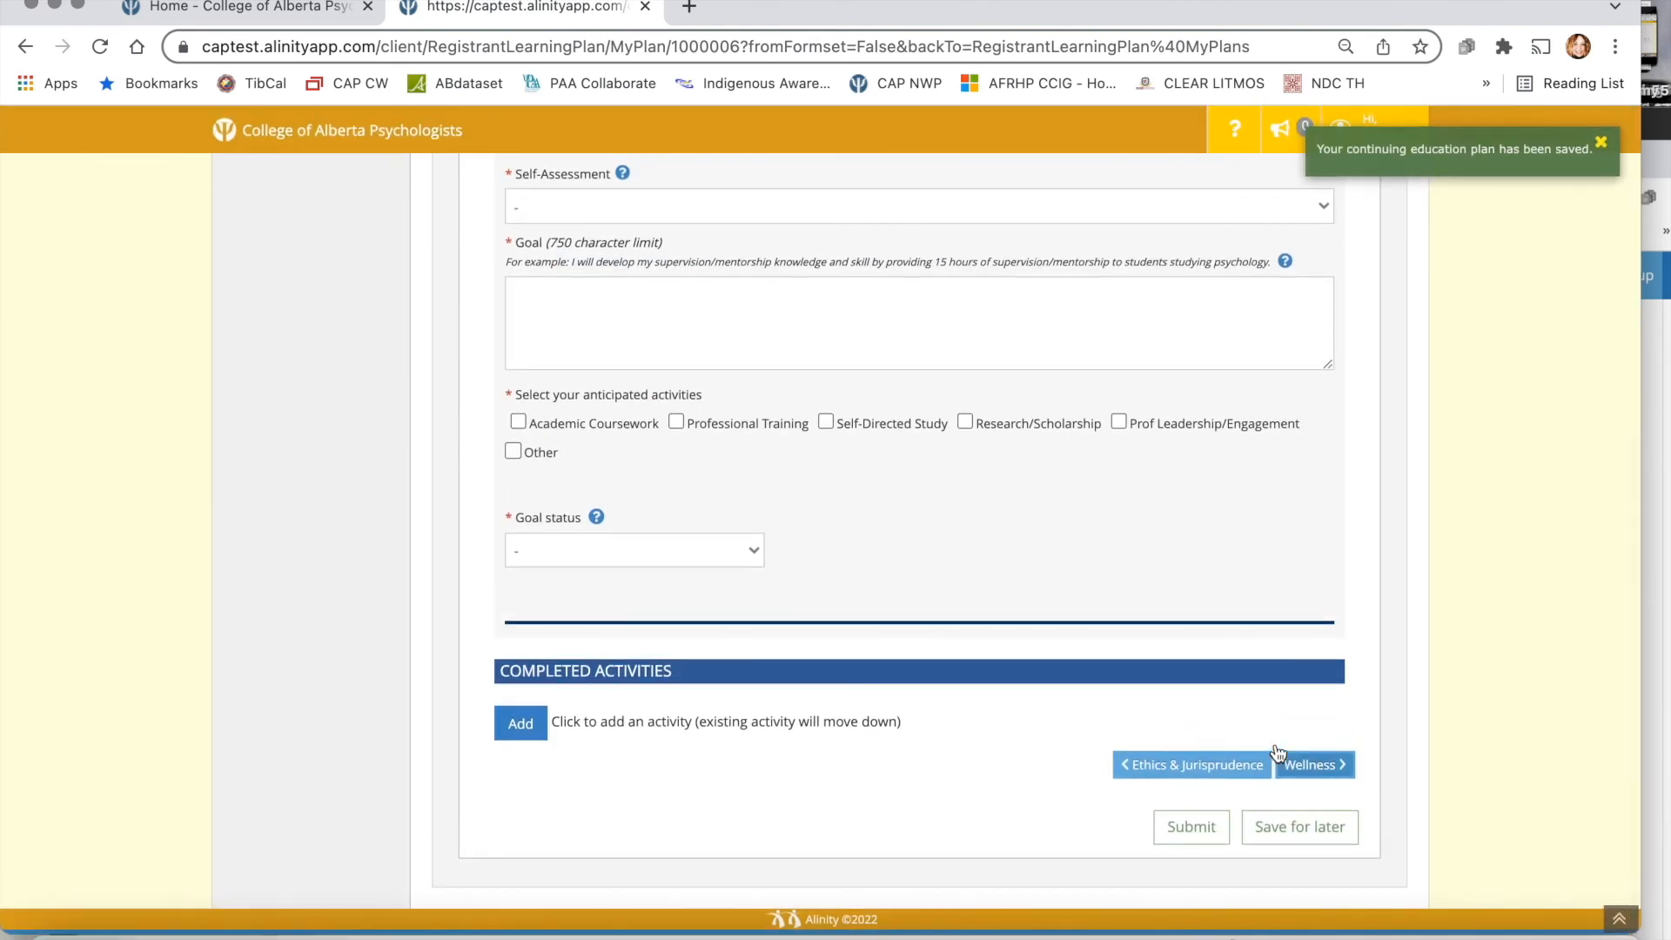